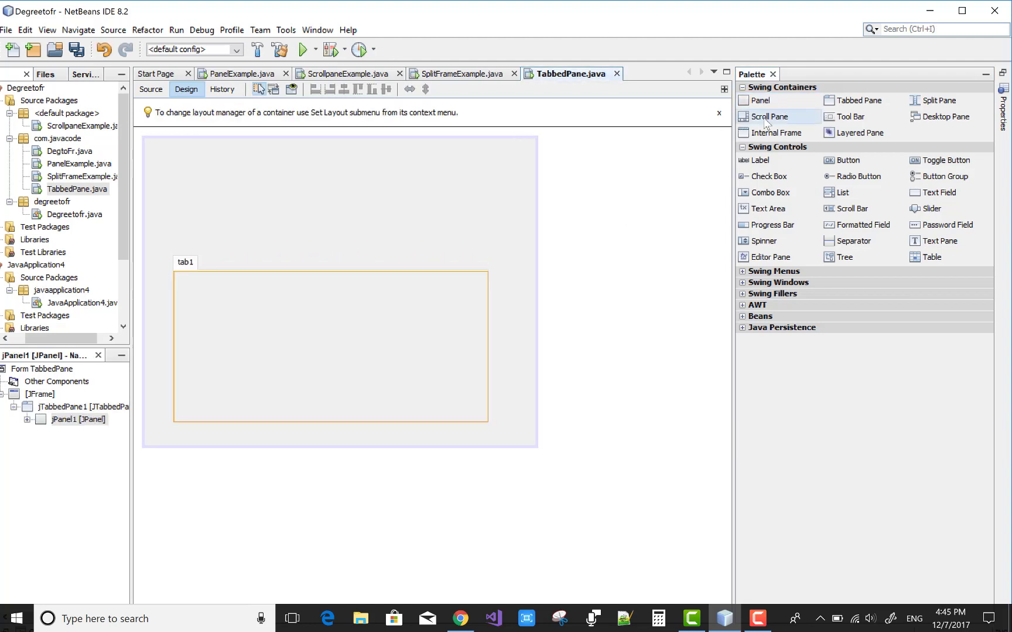
Drop two Panels into the tabbed pane to create tab2 and tab3.
left_click(277, 310)
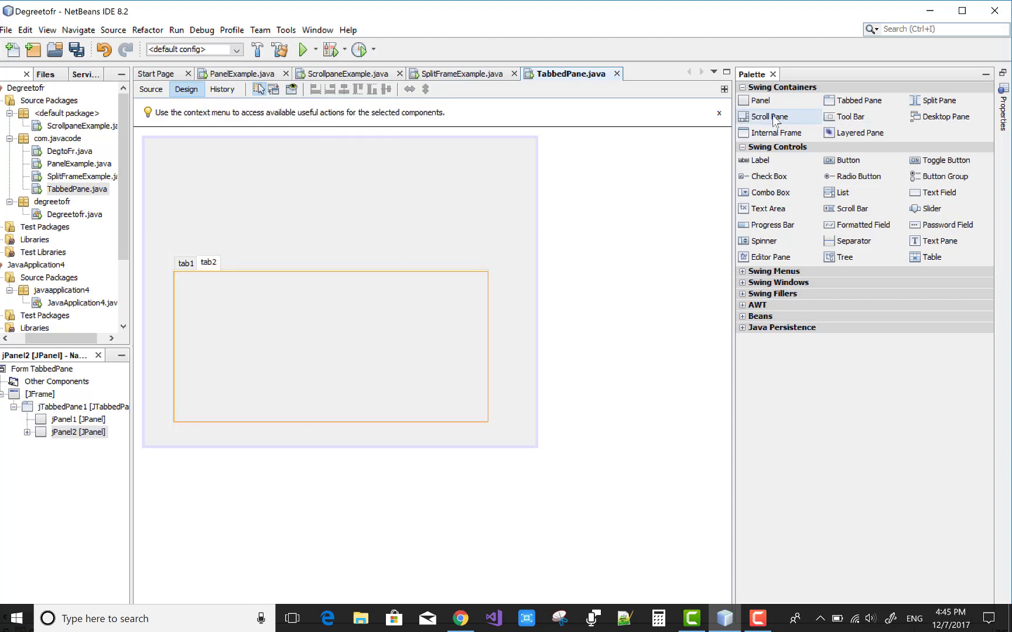
mouse_move(760, 100)
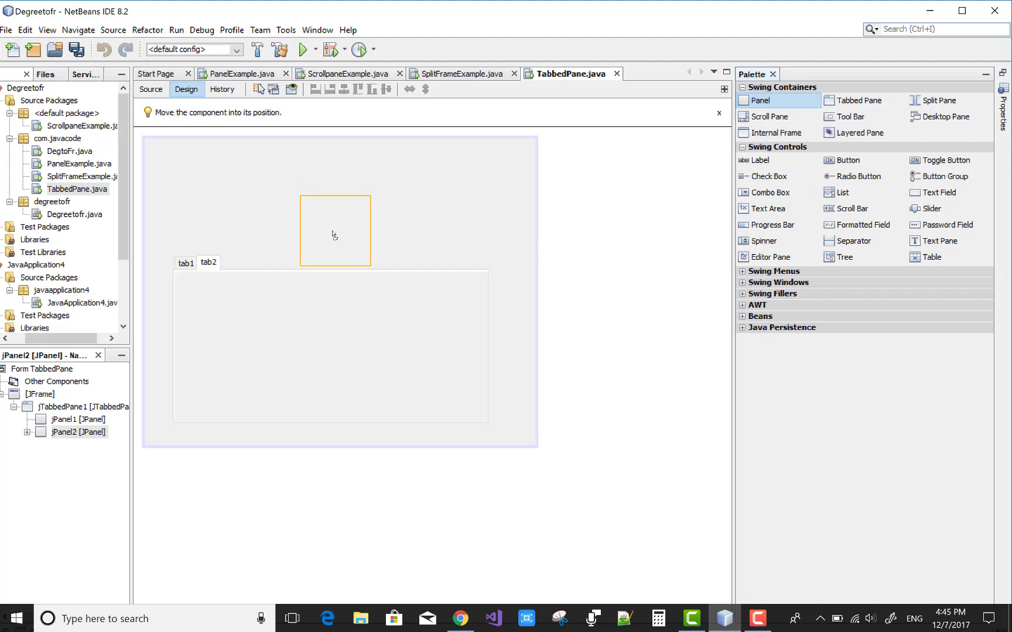
left_click(334, 231)
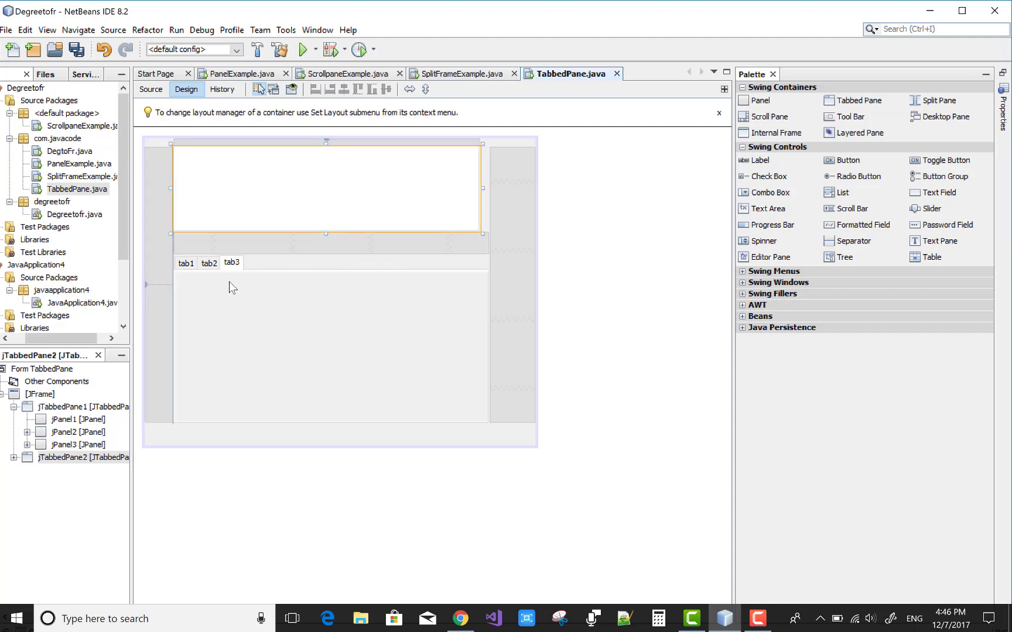
Wrap jTabbedPane1 in a new outer tabbed pane and add a Panel as its tab2.
left_click(231, 194)
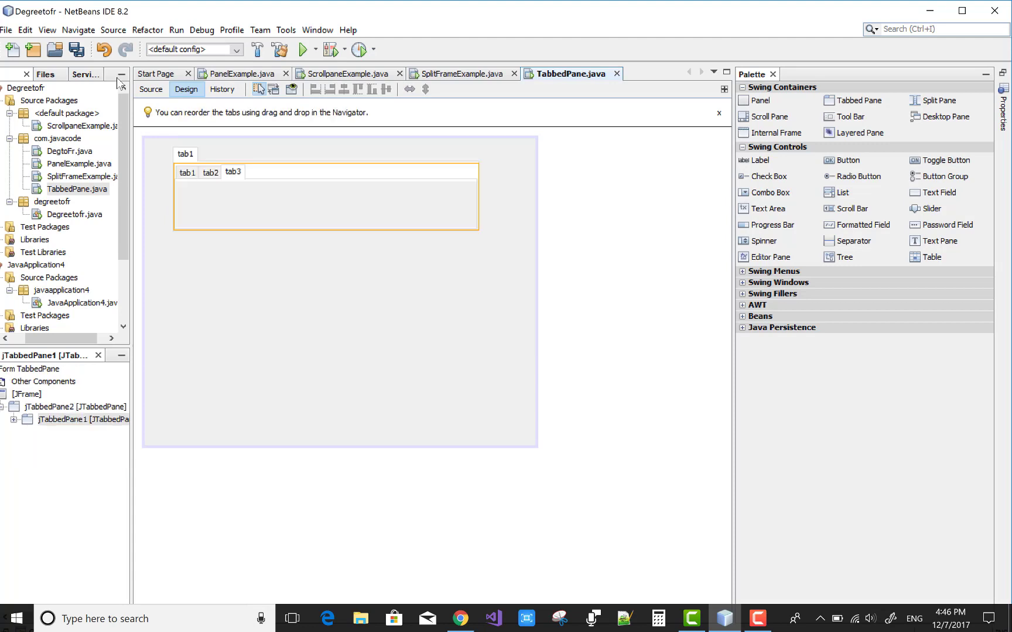
mouse_move(206, 206)
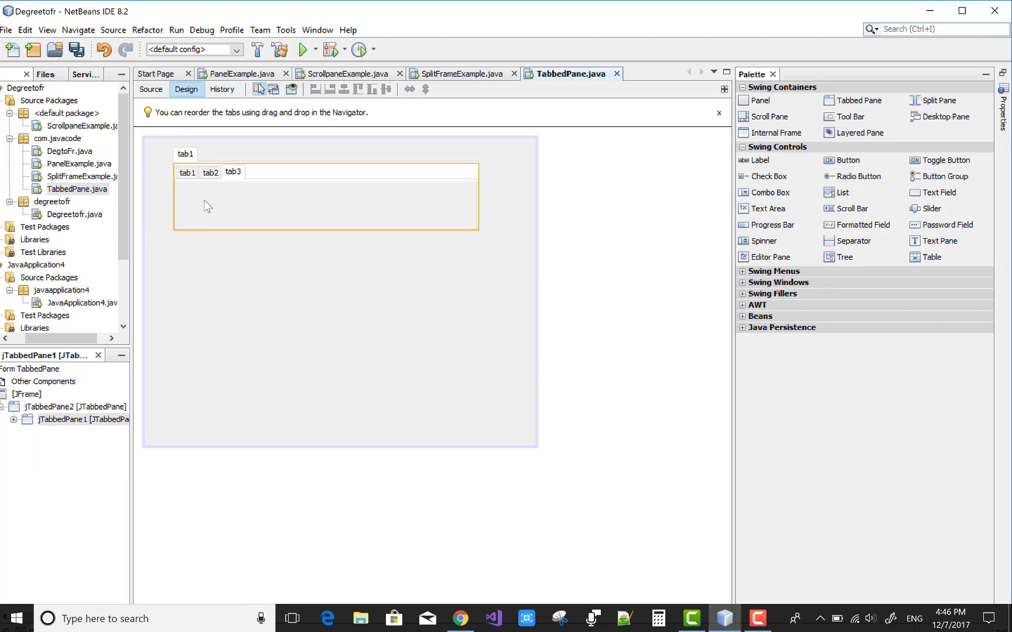
mouse_move(291, 142)
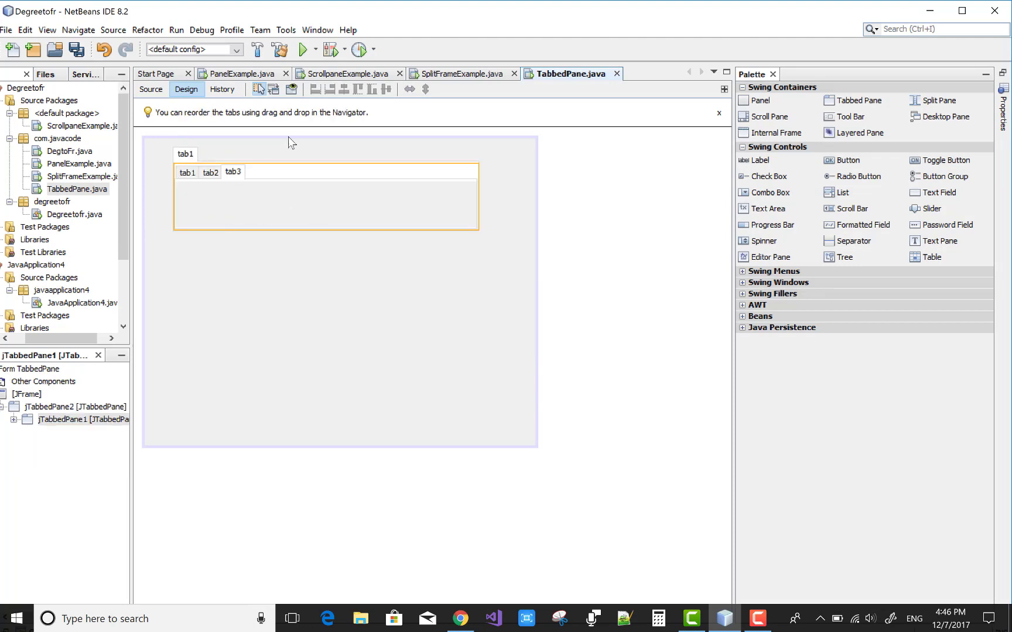
mouse_move(289, 261)
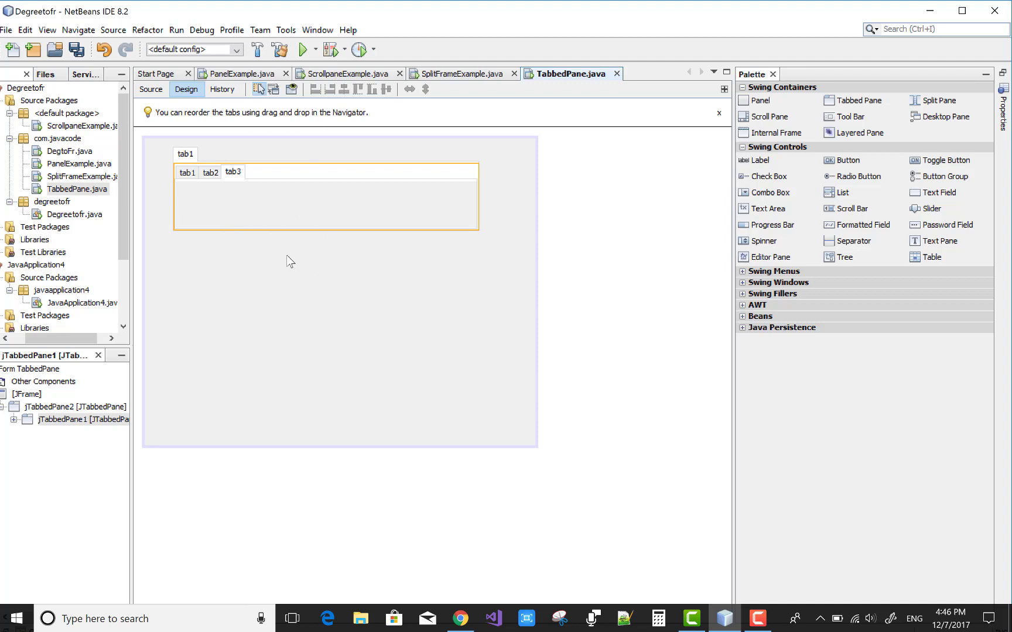
mouse_move(757, 160)
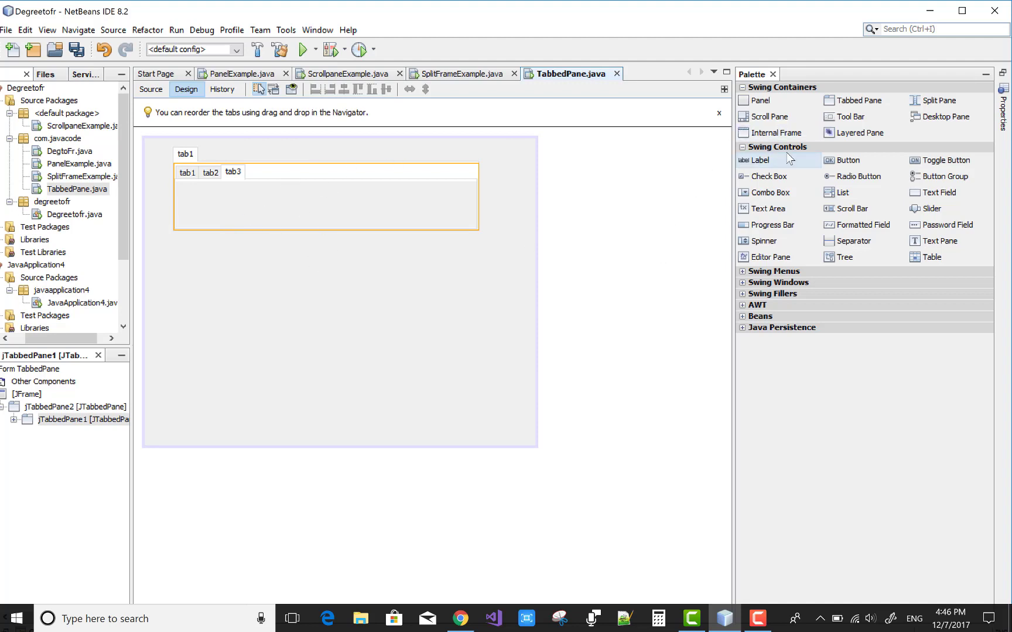
left_click(761, 100)
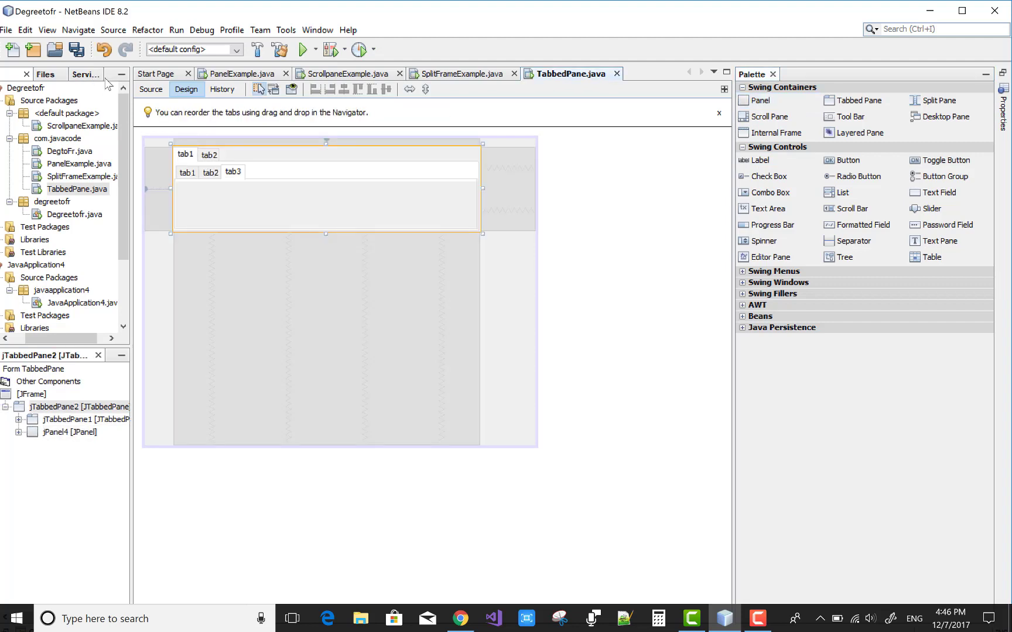
left_click(326, 336)
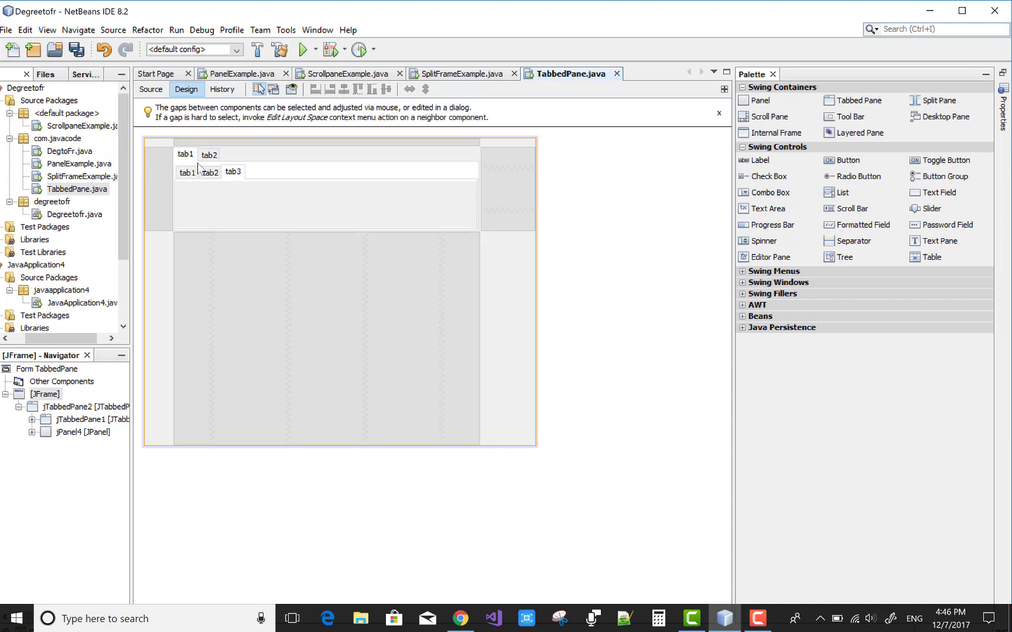
Use Edit Text to rename the inner tabs File, Edit and View.
right_click(201, 171)
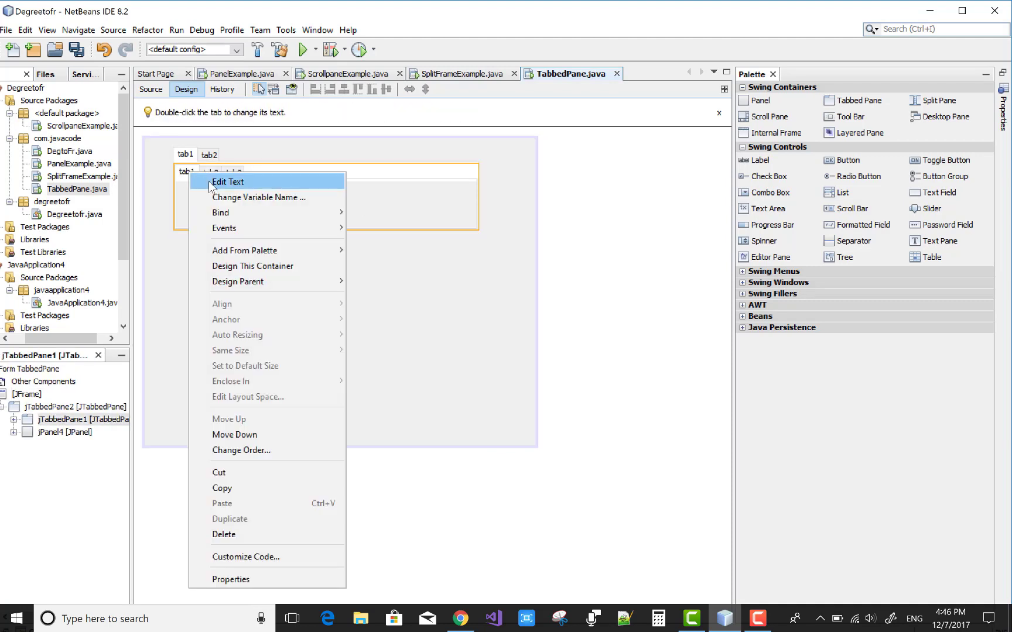
left_click(226, 181)
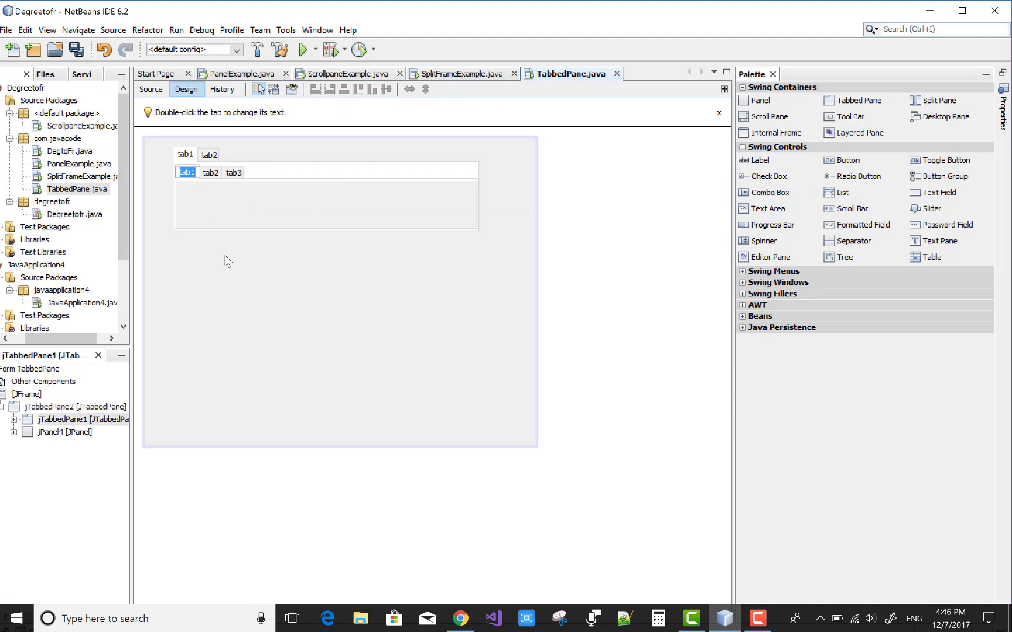
type("F")
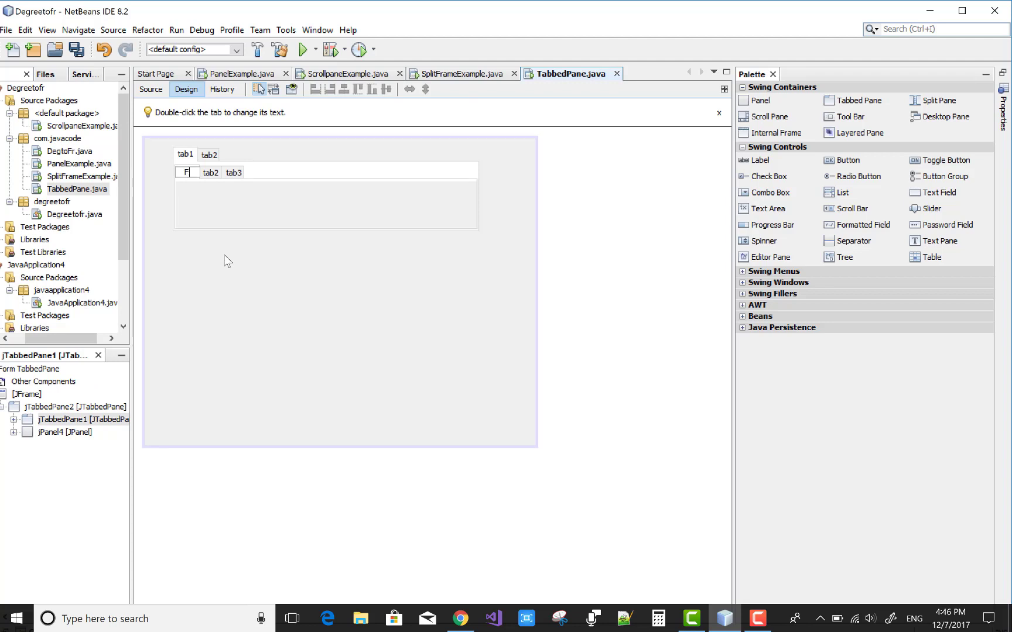
type("ile")
left_click(233, 172)
type("V")
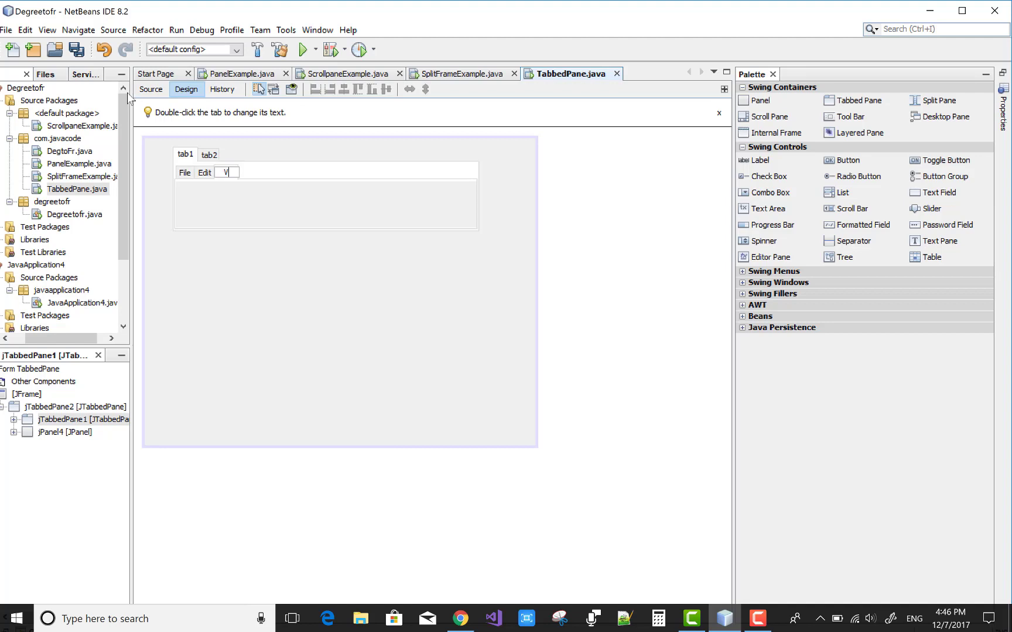
type("iew")
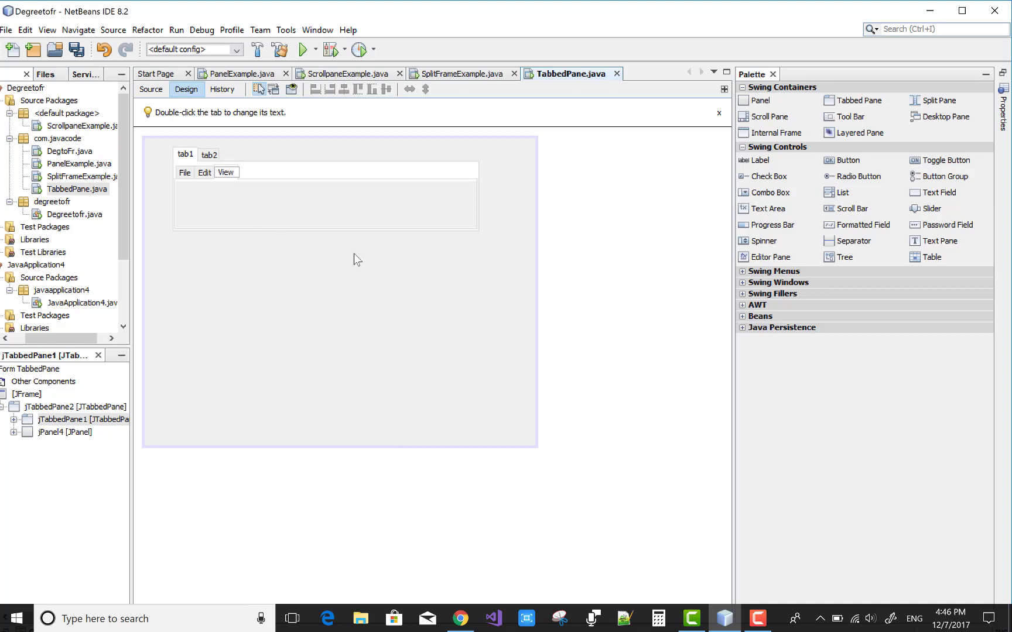
left_click(186, 154)
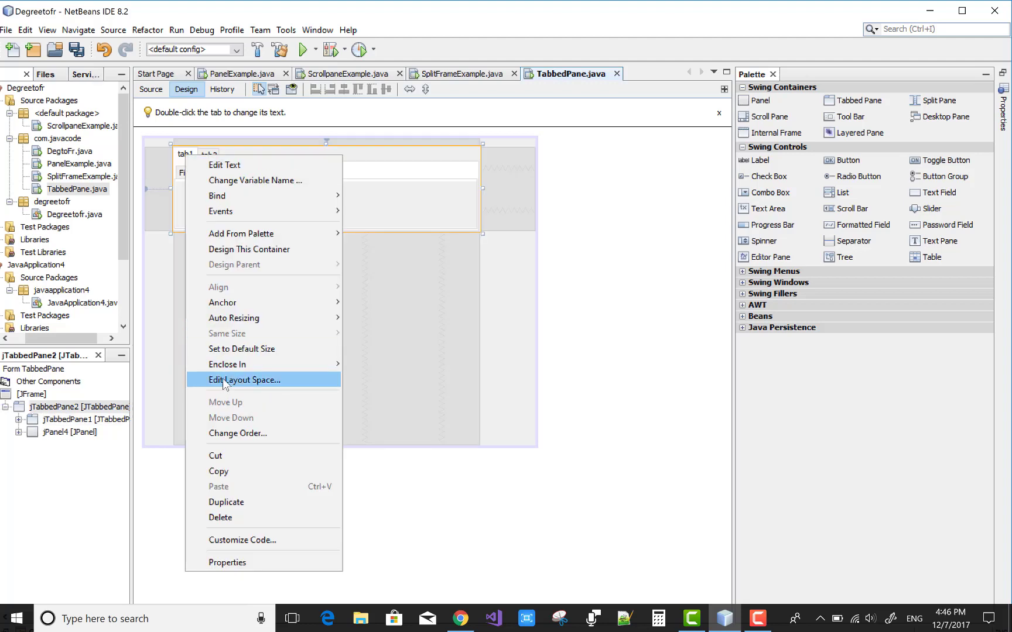
mouse_move(224, 165)
type("Function")
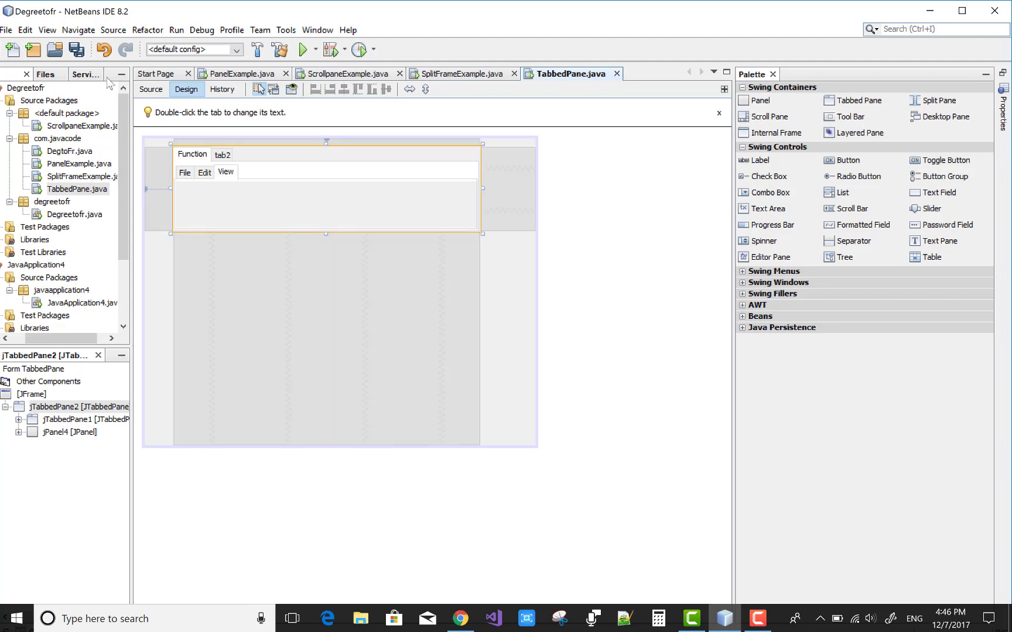
Use Edit Text on the outer tabs to rename them Function and Format.
right_click(223, 154)
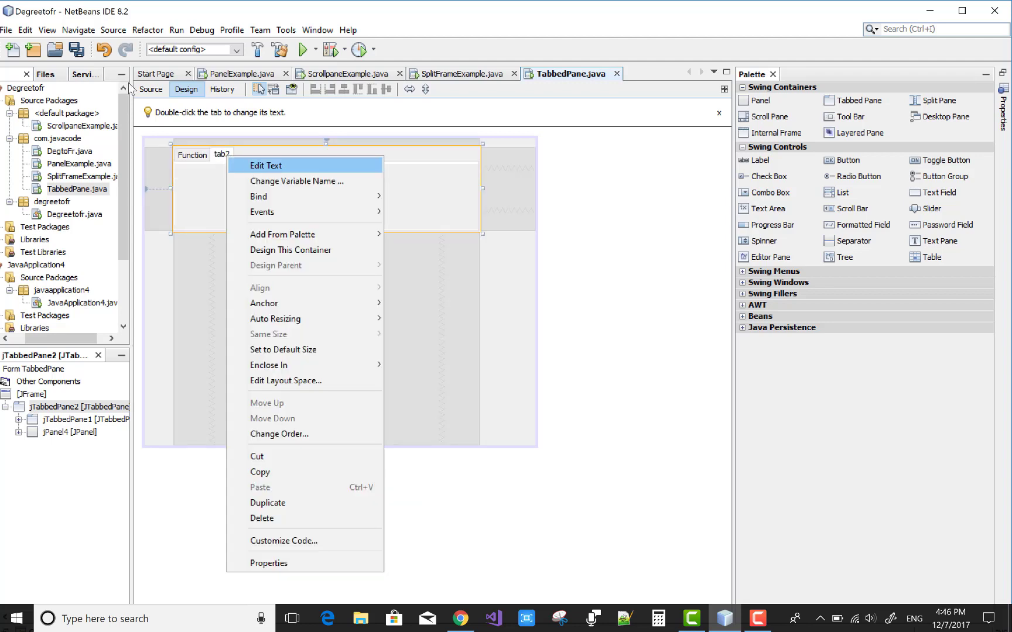
left_click(266, 165)
type("Format")
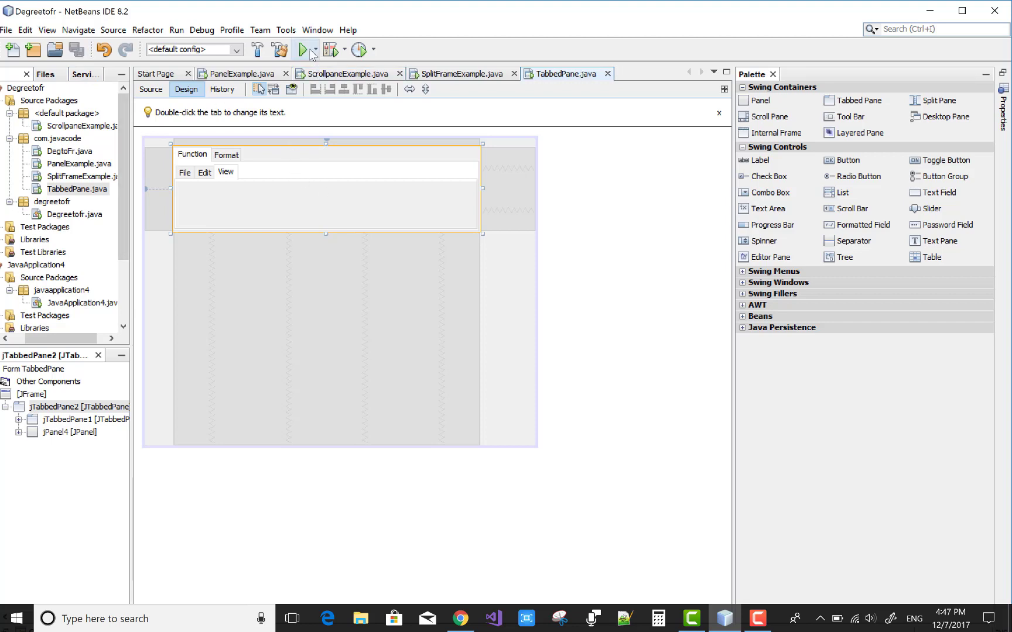
mouse_move(147, 29)
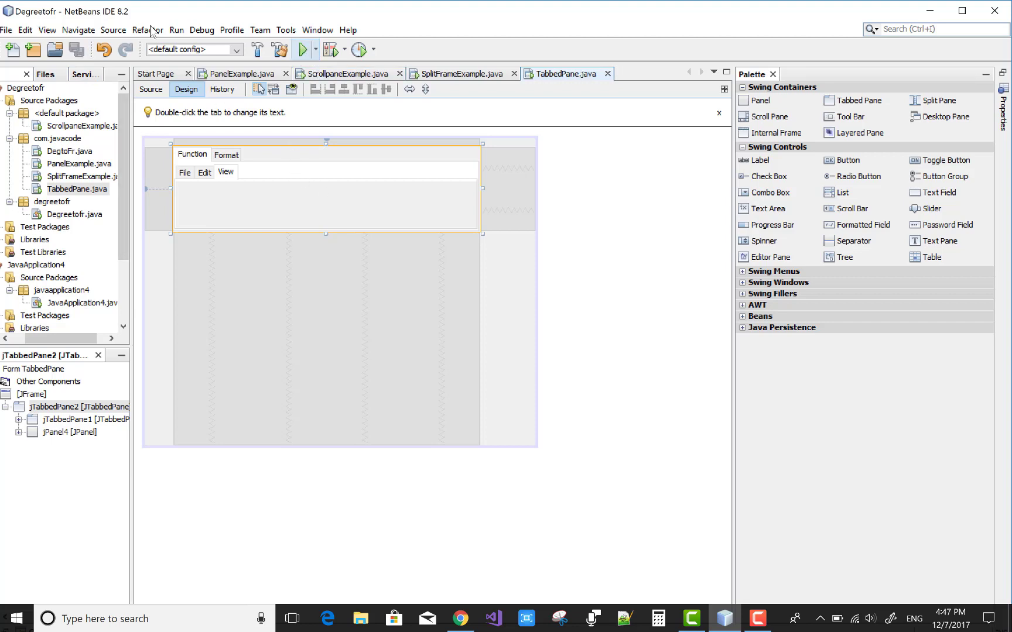
left_click(301, 49)
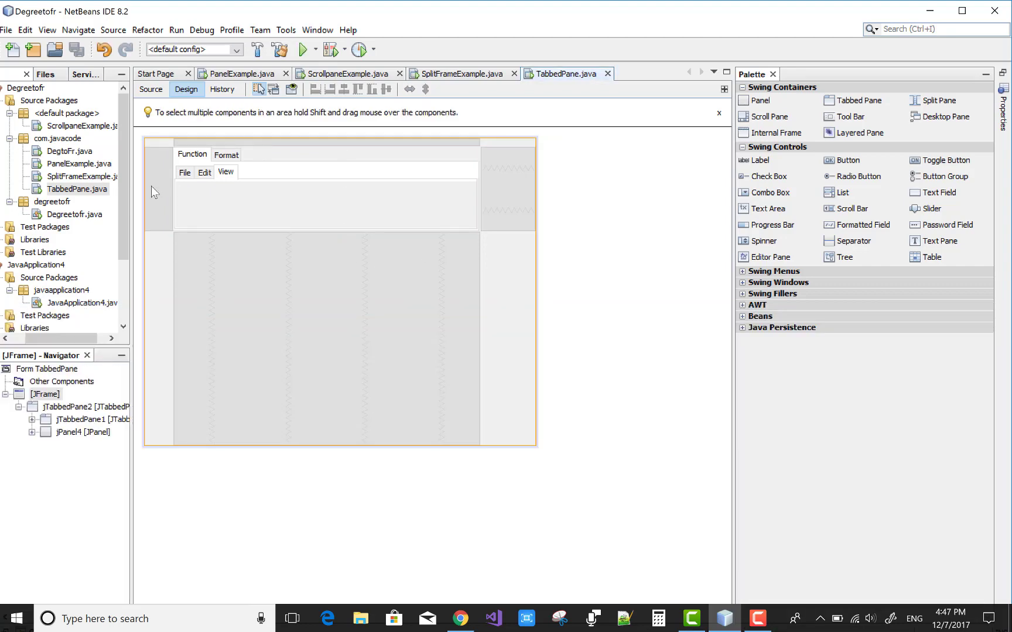
right_click(77, 189)
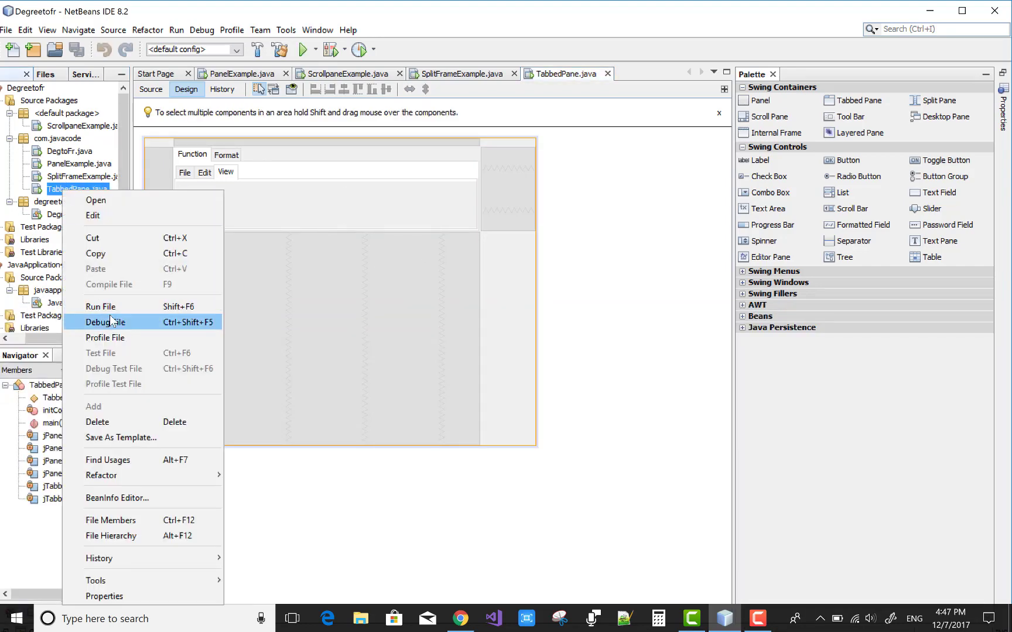
left_click(101, 305)
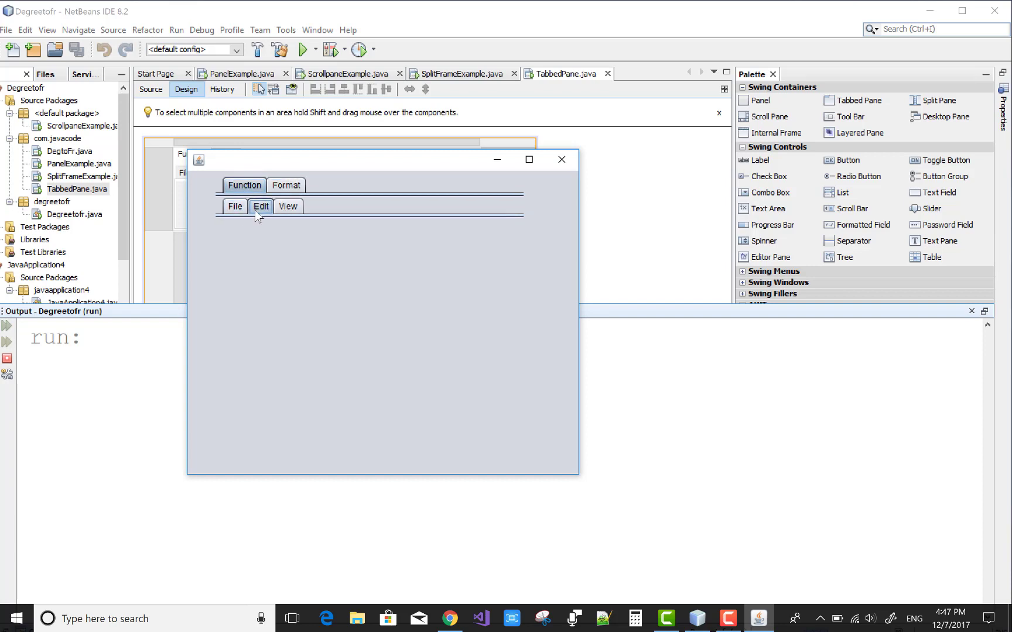
left_click(560, 159)
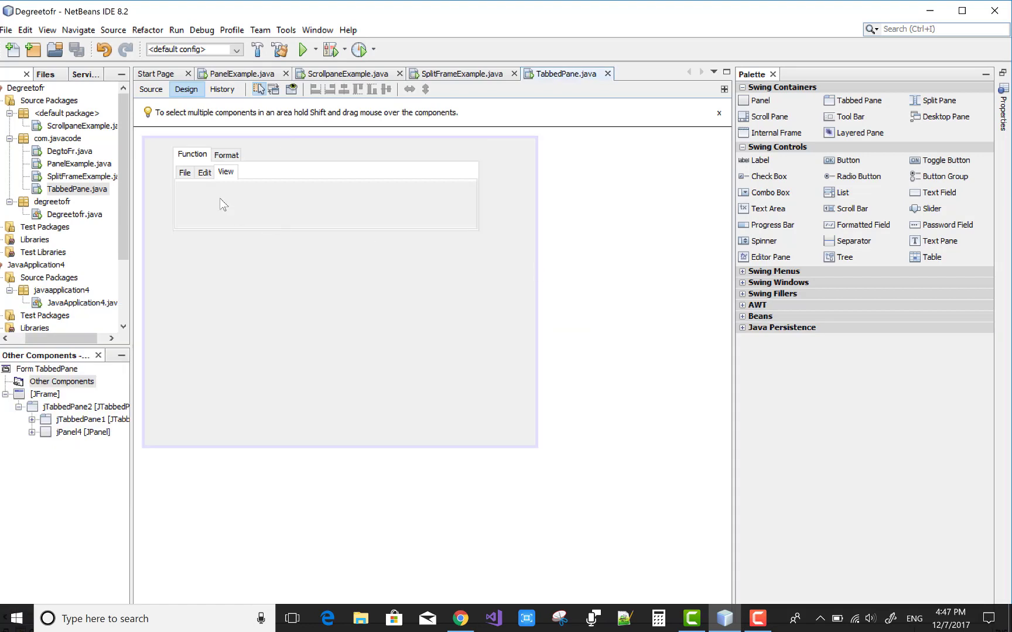
Drop a Label onto the File tab and set its text to 'First Tab'.
left_click(184, 172)
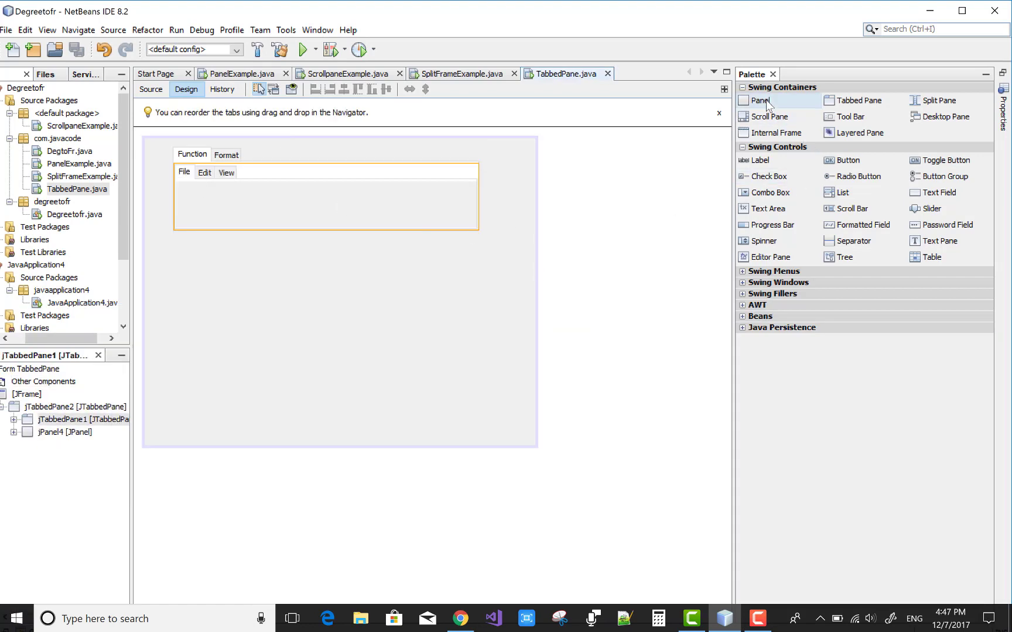
left_click(761, 160)
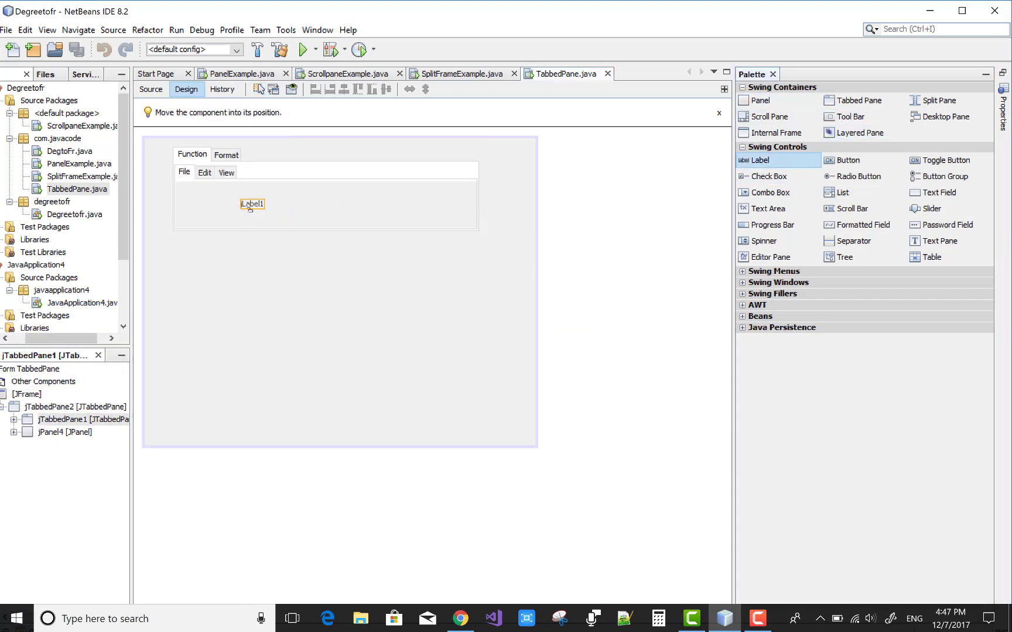
right_click(252, 204)
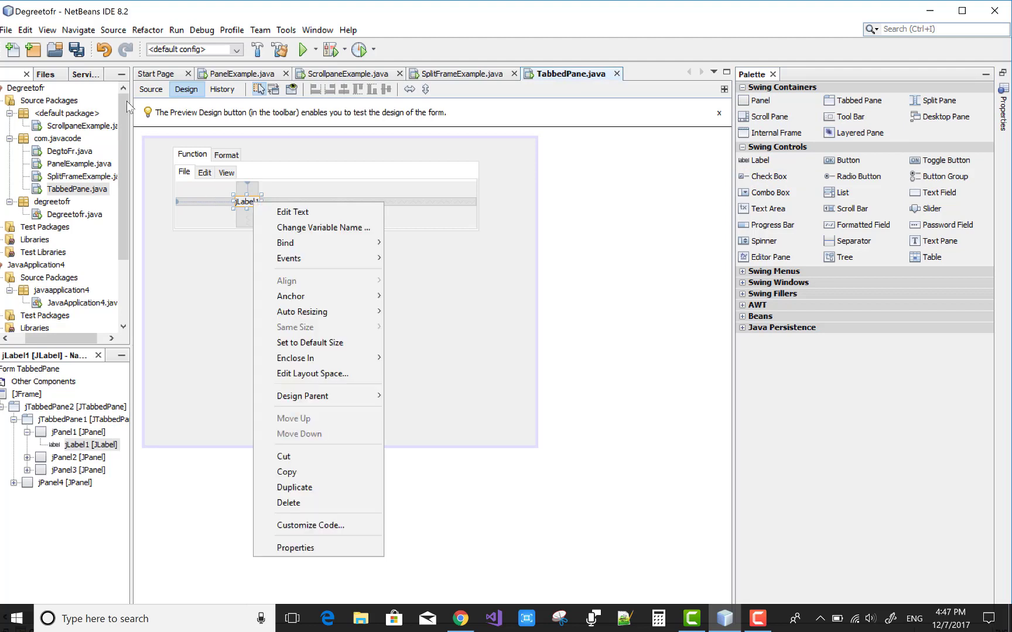
left_click(292, 212)
type("First Tab")
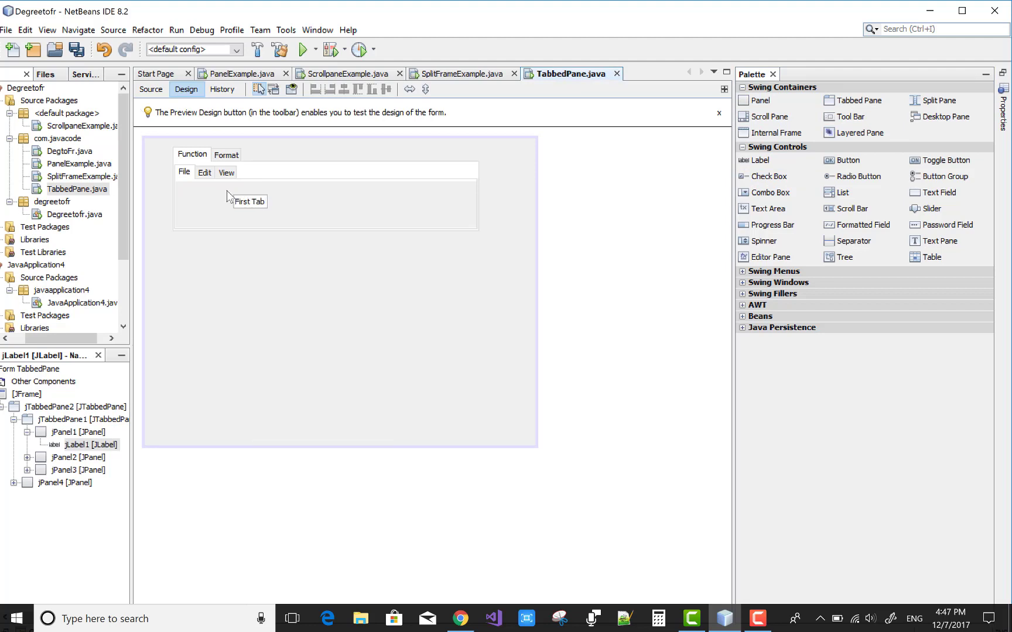
Drop a Label onto the Edit tab's panel and set its text to 'Edit Tab'.
left_click(325, 196)
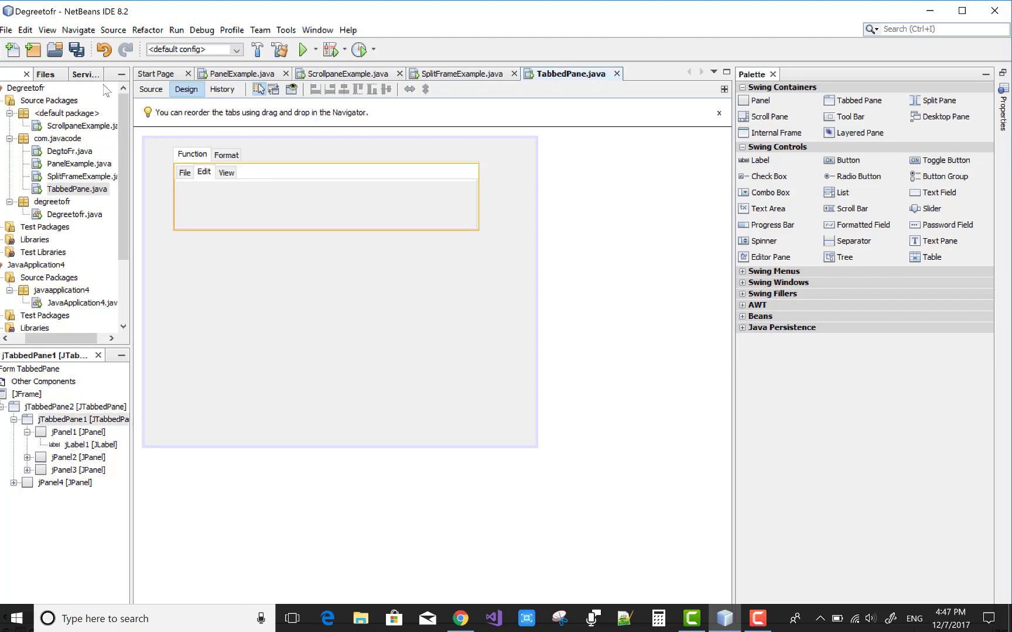
left_click(203, 172)
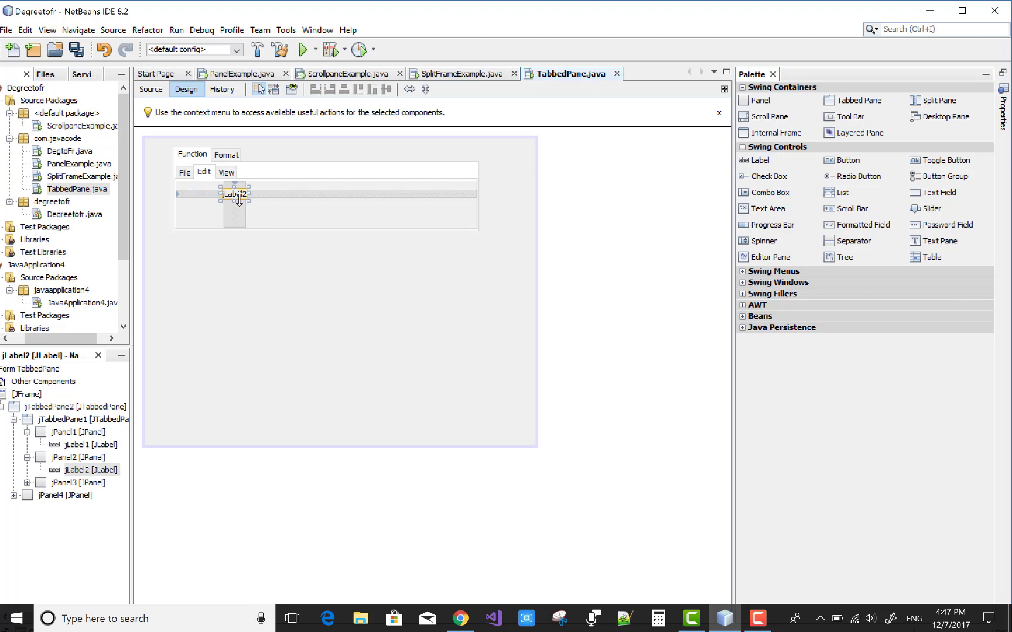
right_click(234, 194)
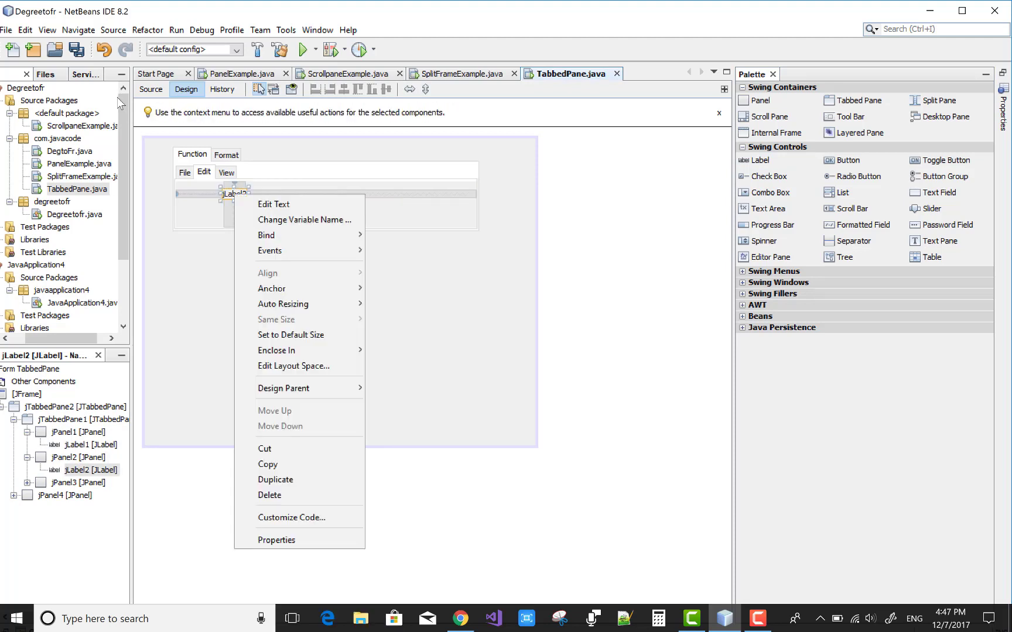
left_click(273, 204)
type("Edit Tab")
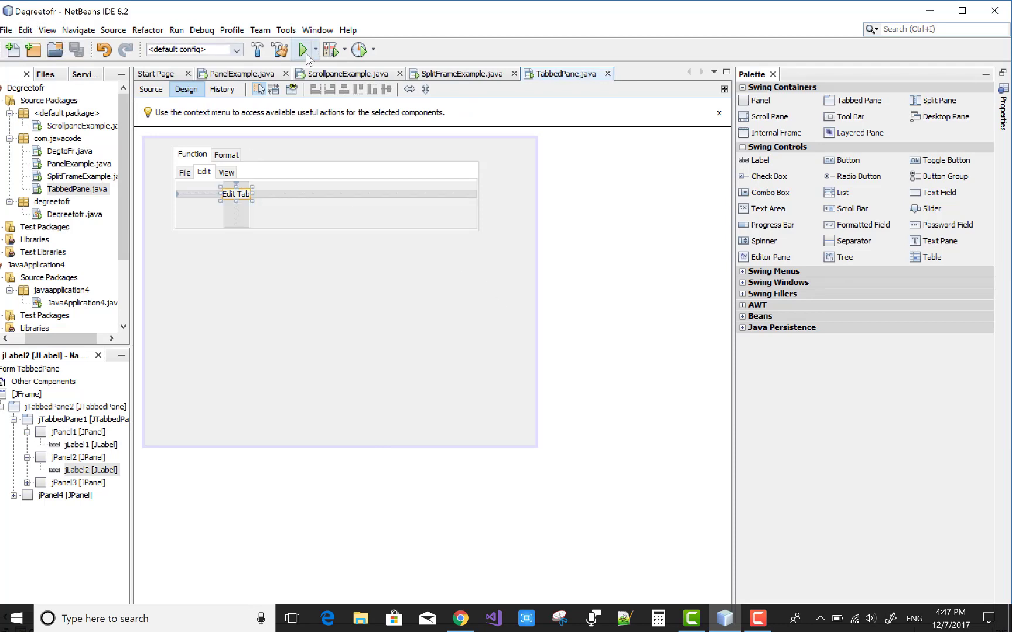
left_click(316, 150)
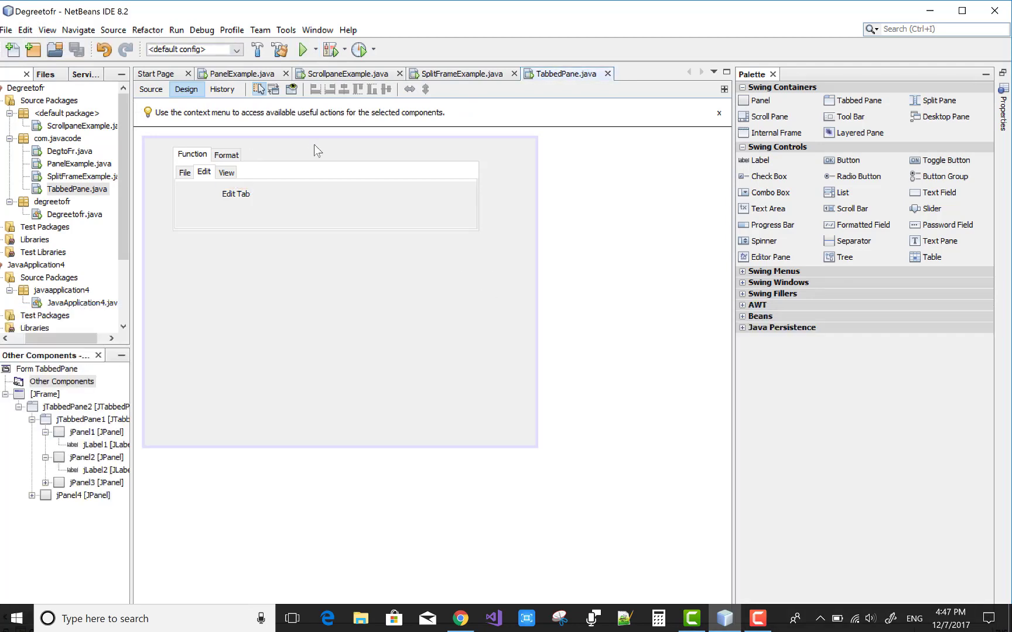
Run TabbedPane.java to check the nested tabs and labels, then close the preview.
right_click(76, 189)
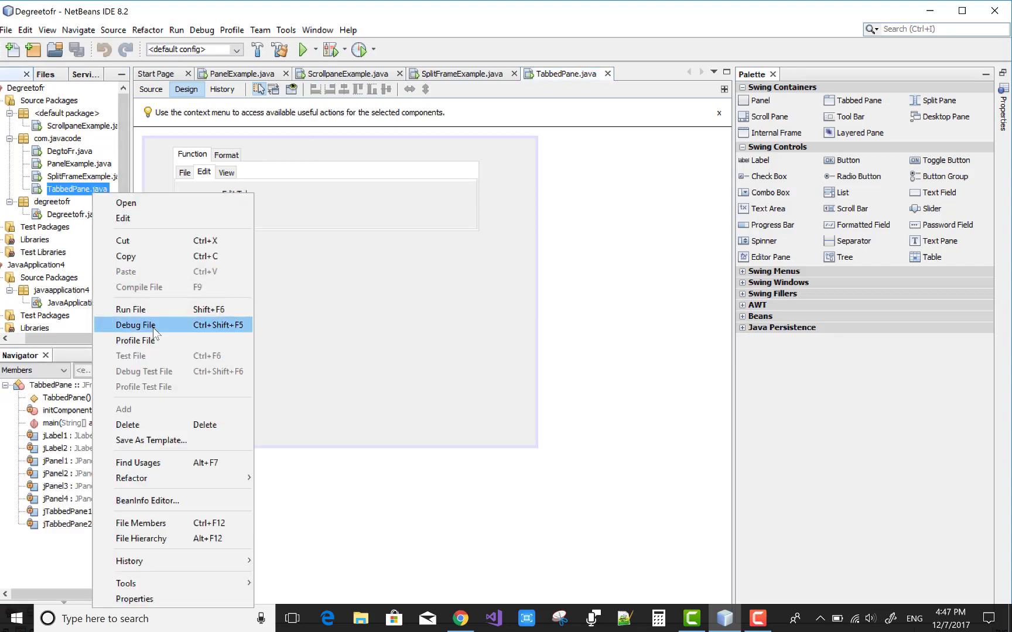
left_click(135, 324)
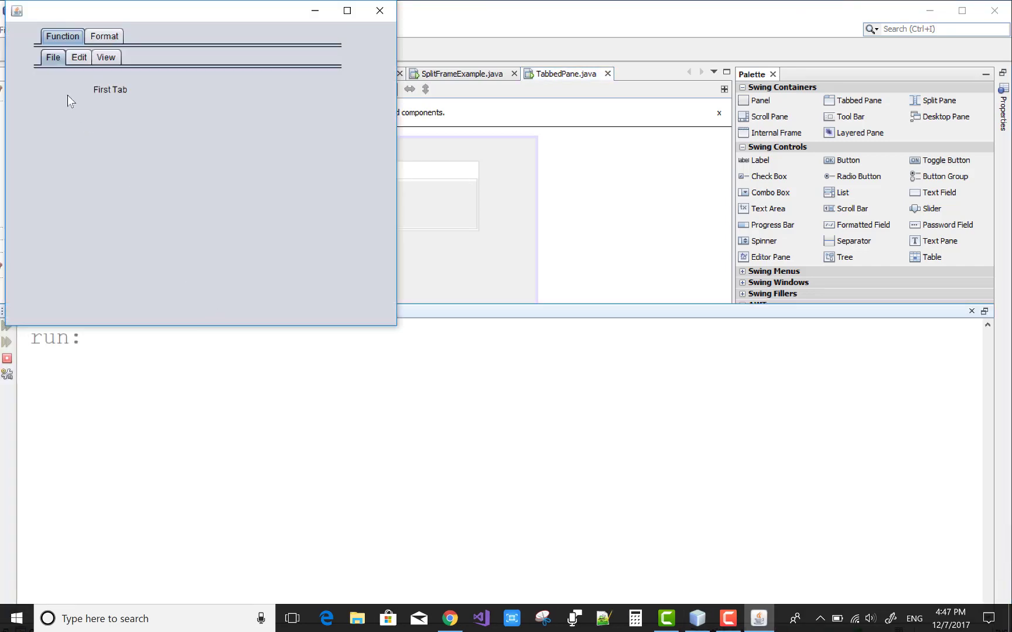
left_click(79, 57)
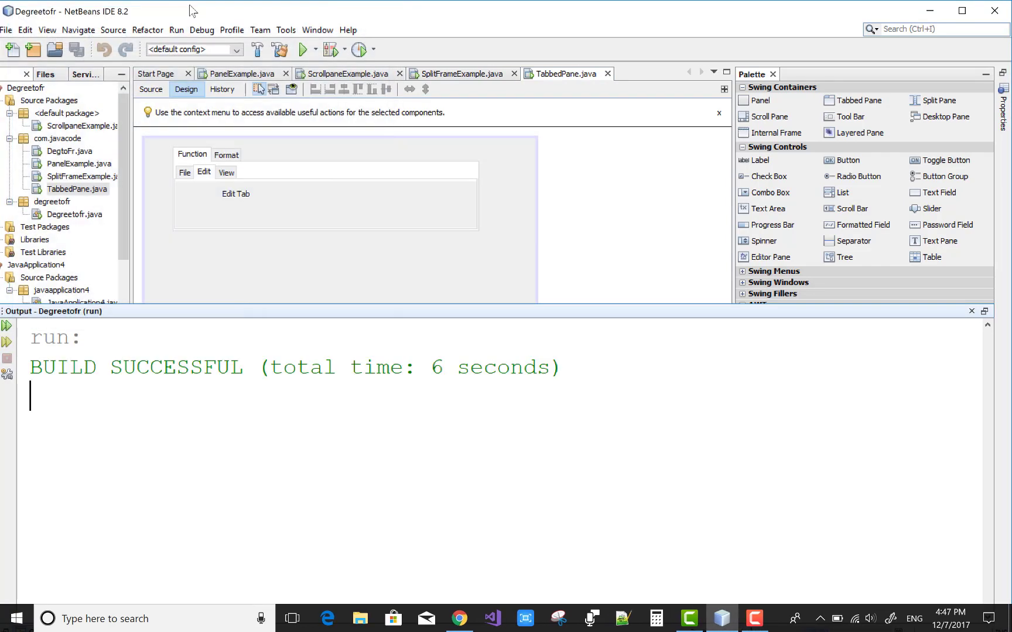
left_click(326, 197)
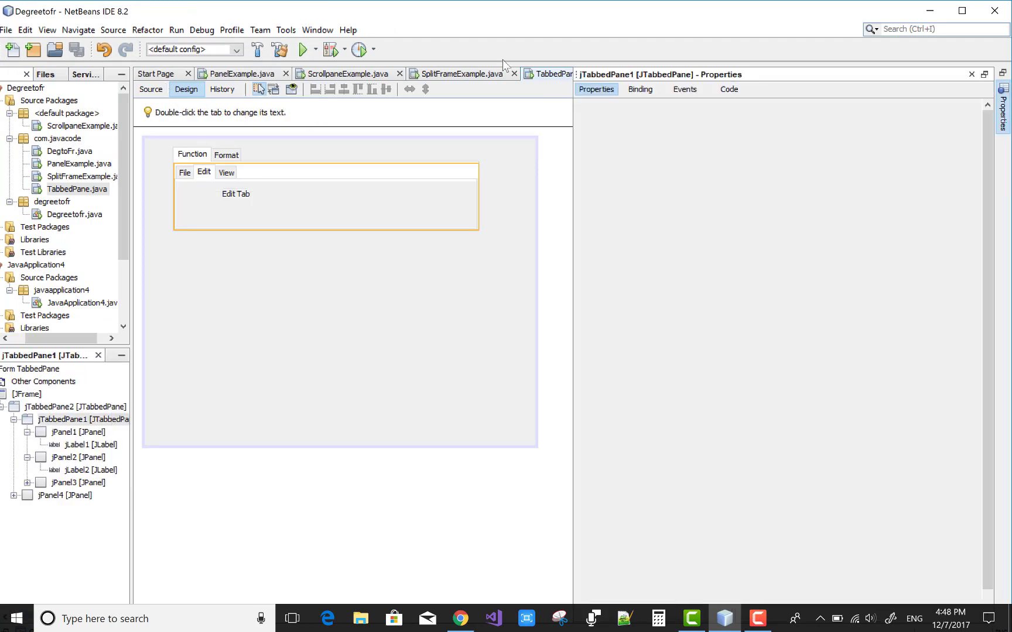
Set jTabbedPane2's border property to Soft Bevel Border.
left_click(594, 89)
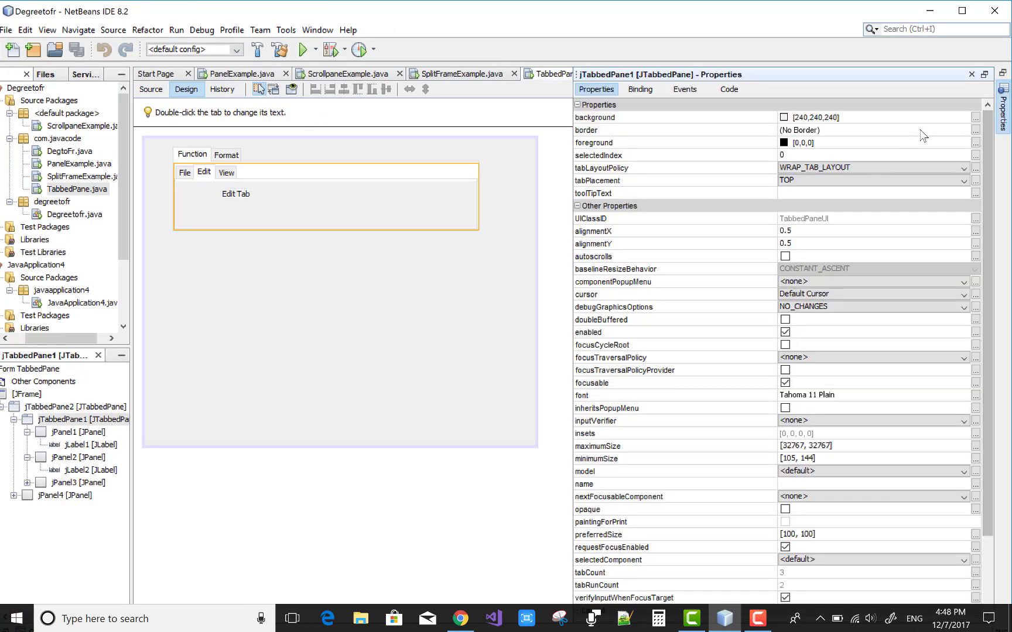
left_click(975, 130)
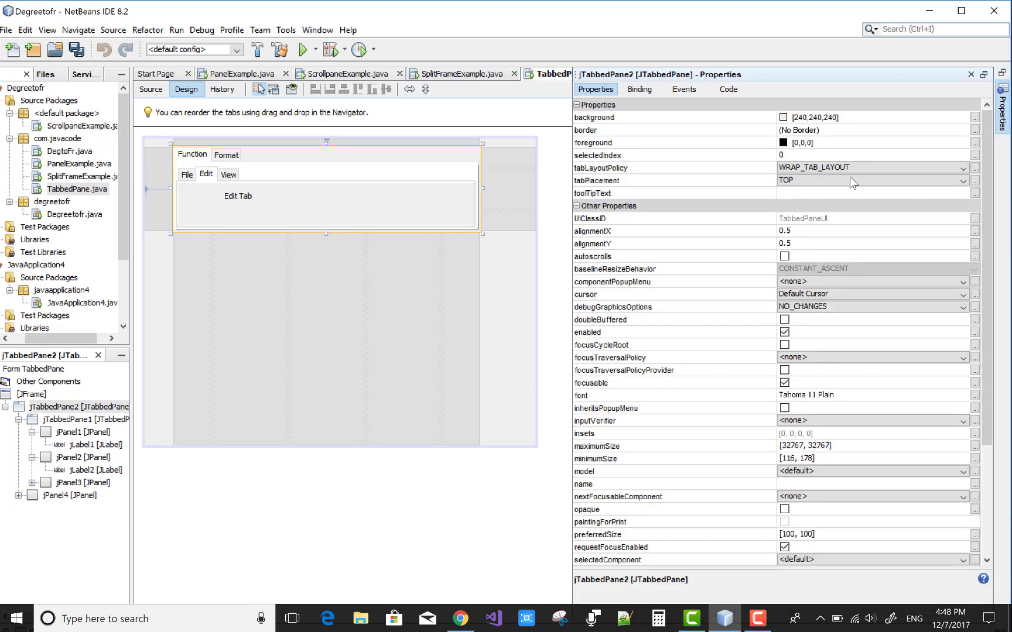
left_click(973, 130)
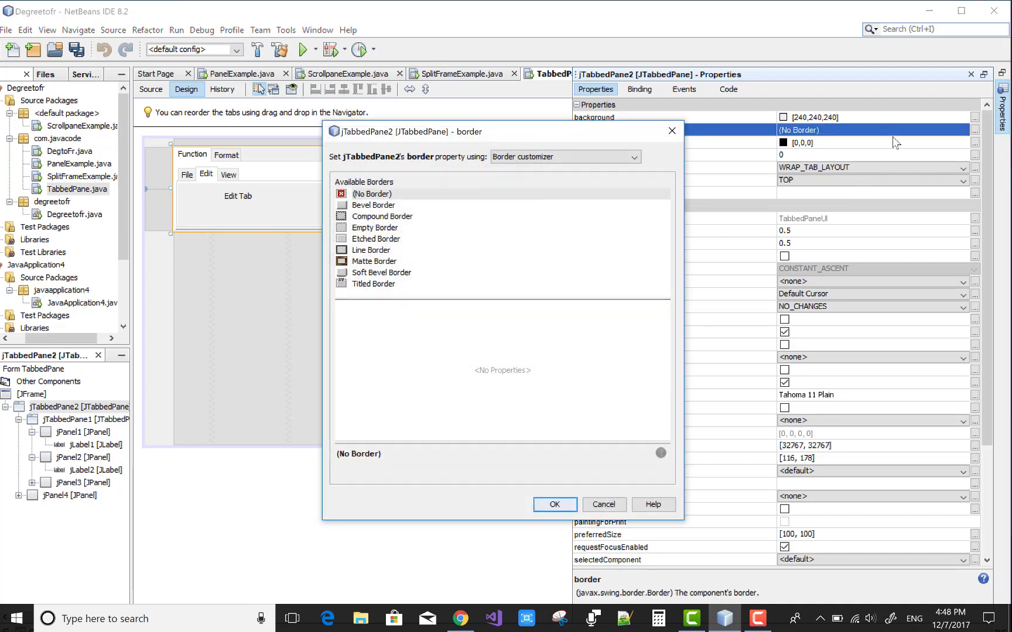
left_click(382, 273)
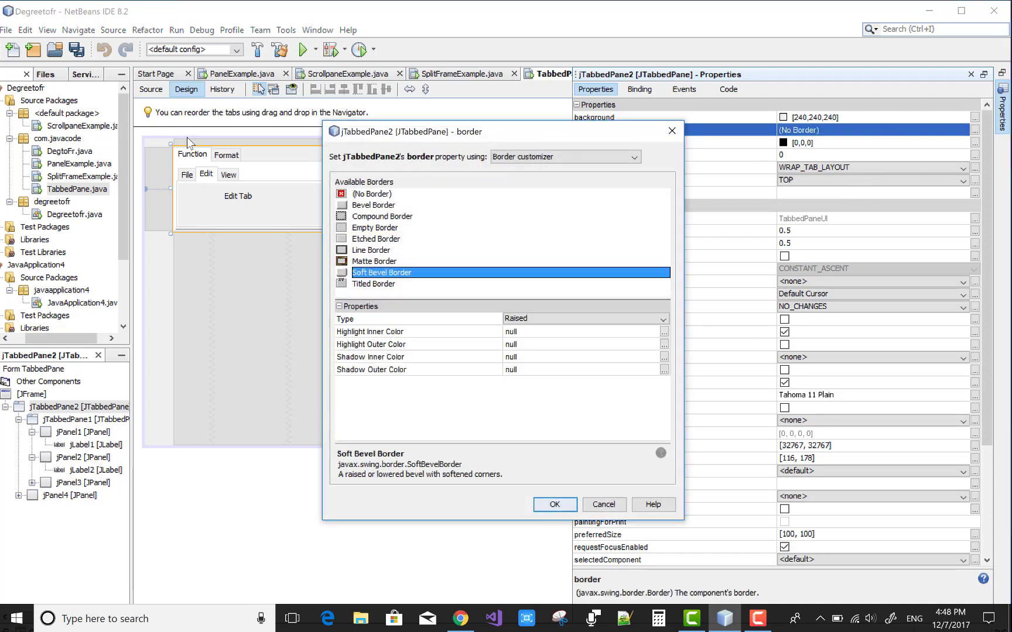
left_click(553, 504)
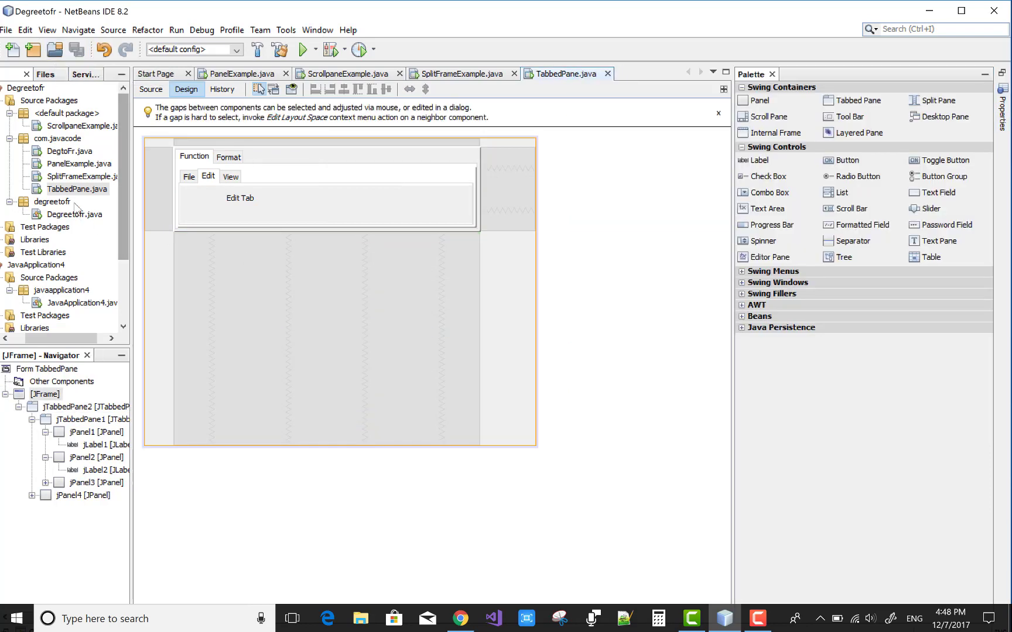
Run TabbedPane.java and view the bordered Function tab in the preview.
left_click(77, 189)
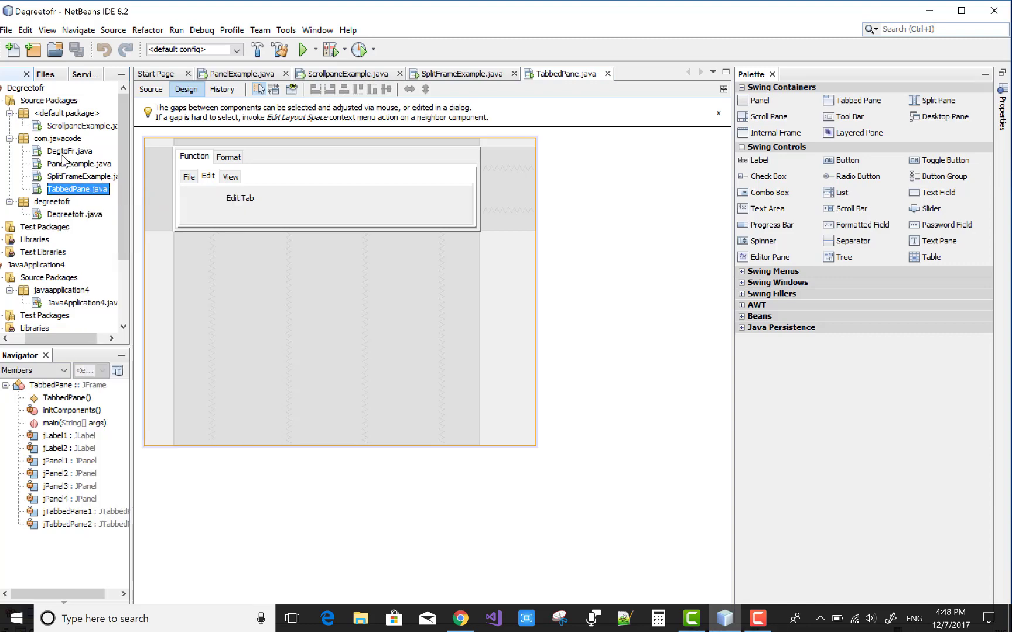
left_click(303, 49)
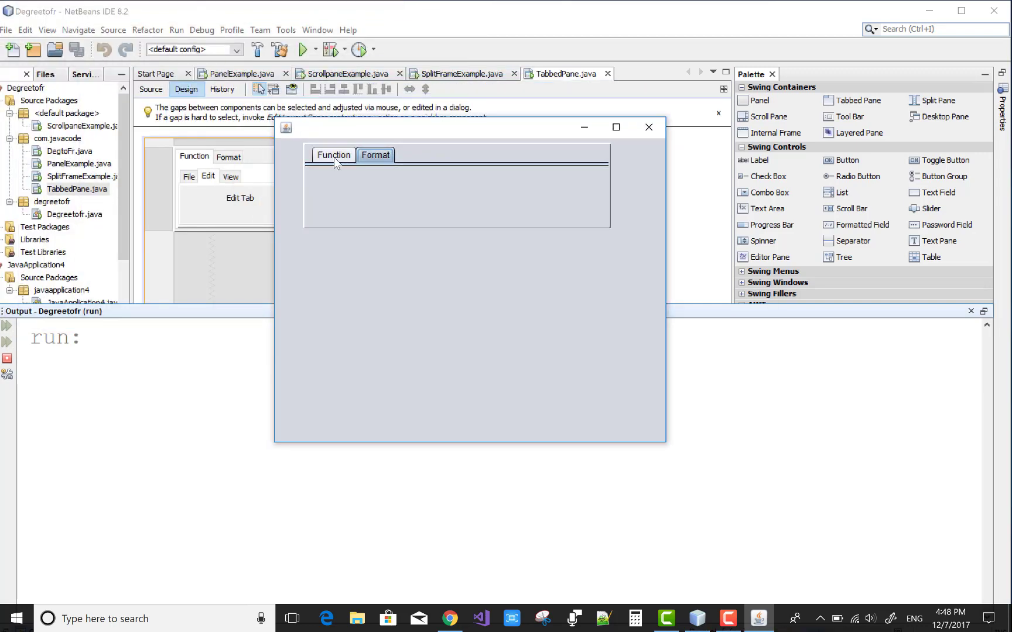
left_click(648, 128)
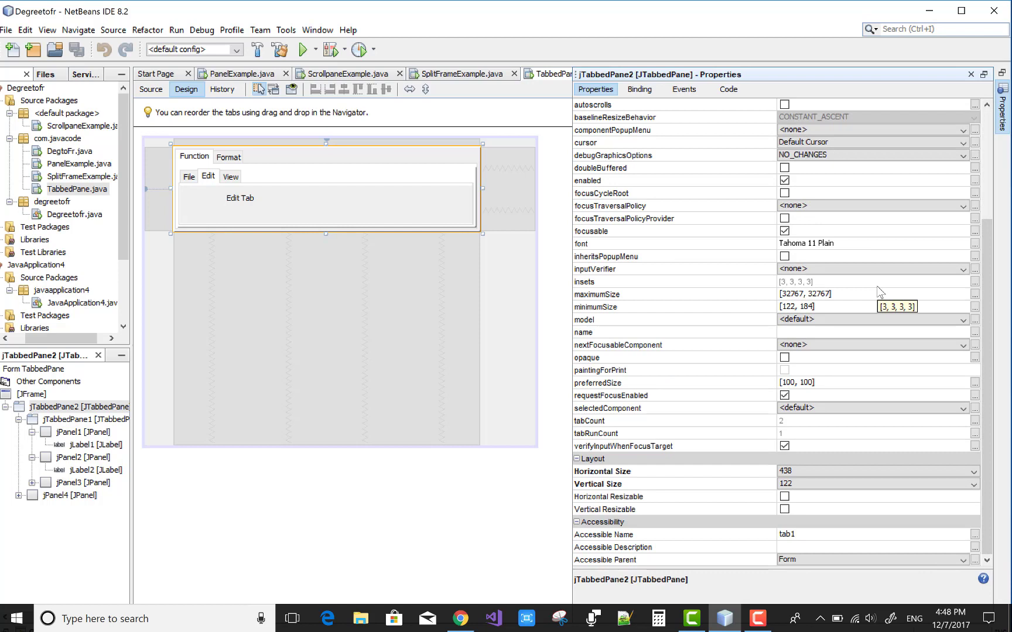
mouse_move(879, 292)
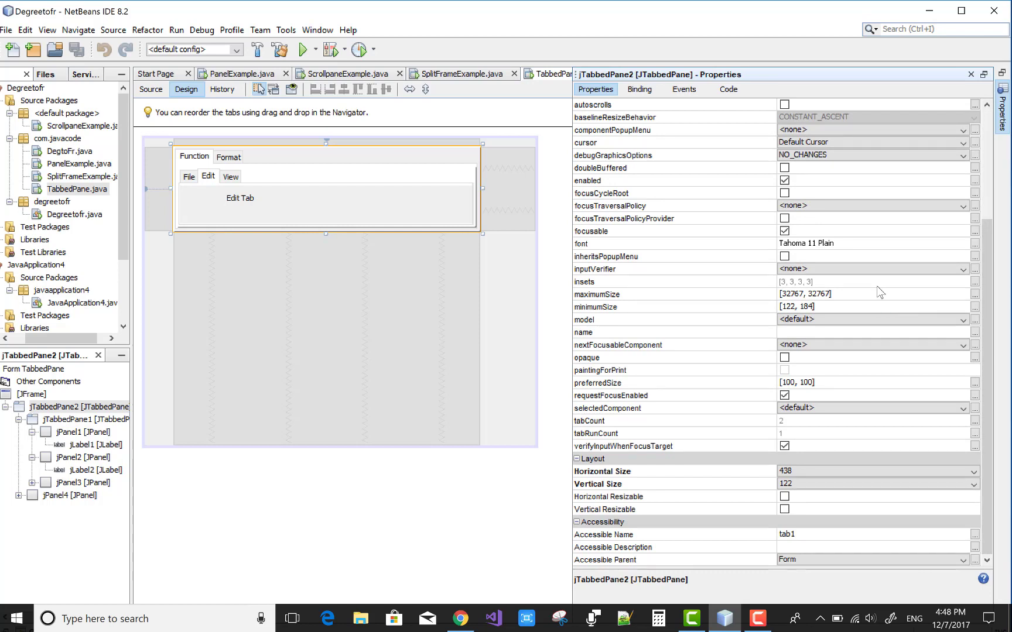
mouse_move(897, 449)
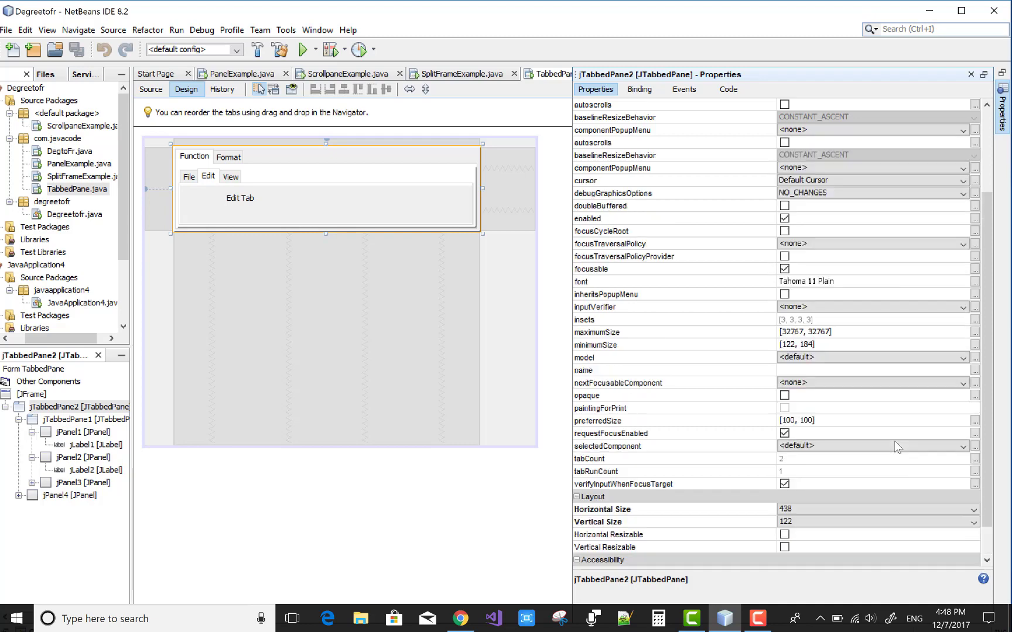
scroll("up", 3)
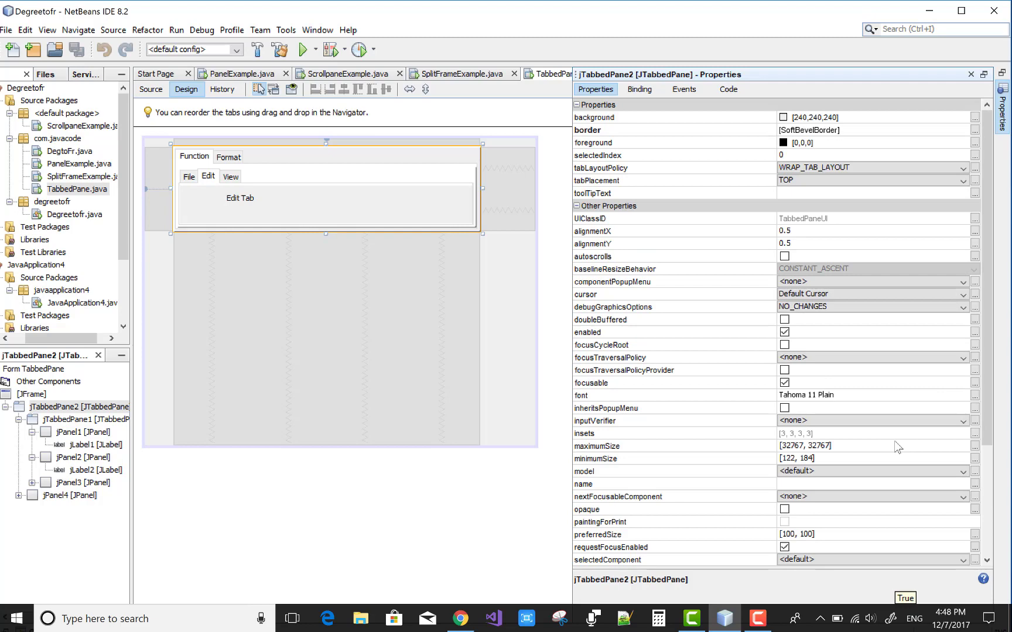
mouse_move(399, 176)
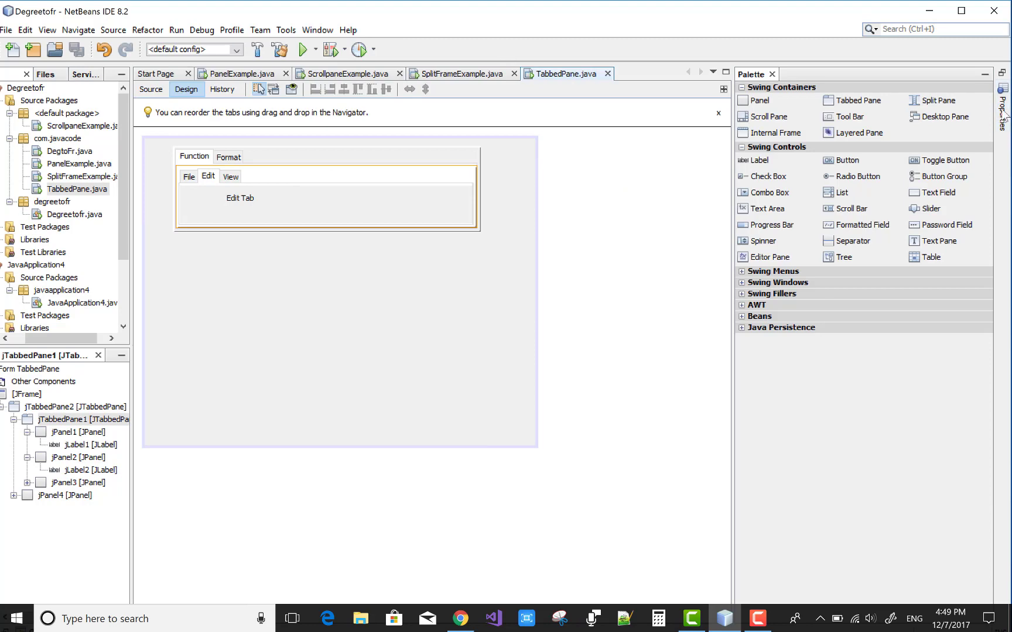
Set jTabbedPane1's tabPlacement to BOTTOM so File/Edit/View sit along the bottom.
left_click(1003, 110)
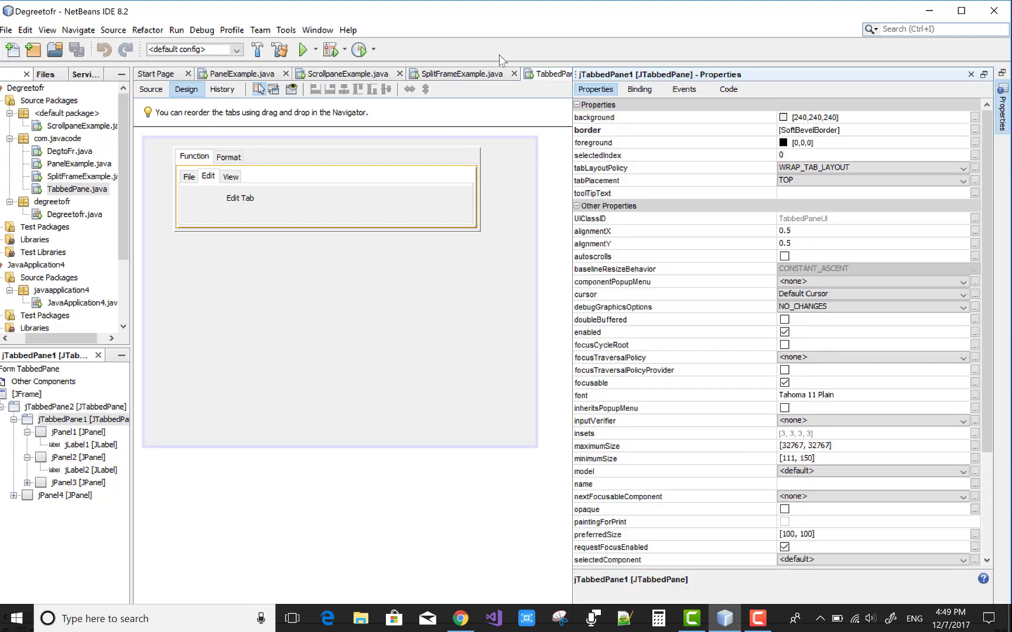
mouse_move(927, 268)
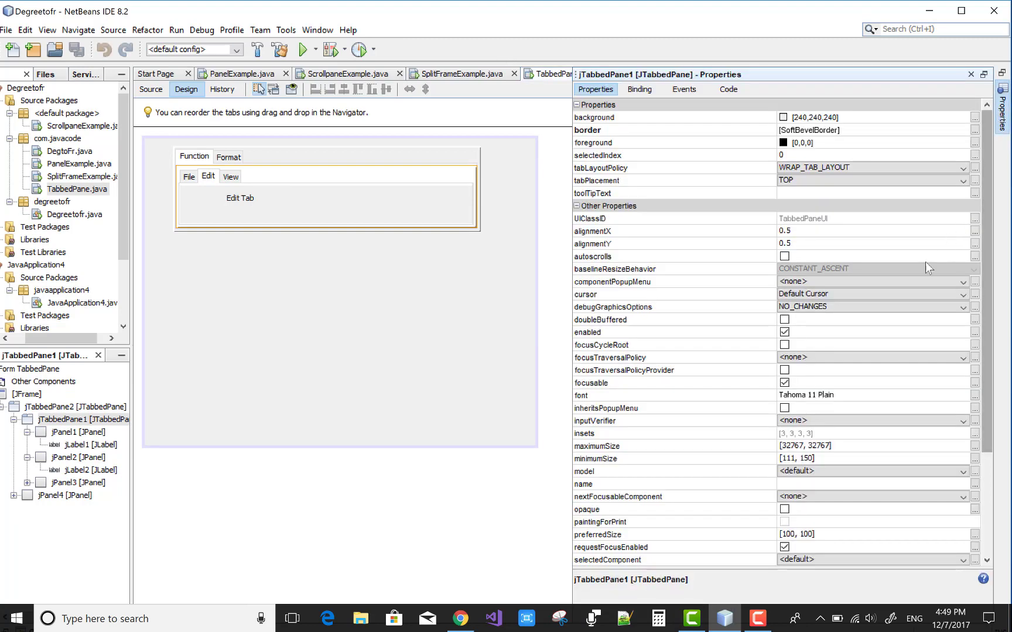
mouse_move(919, 288)
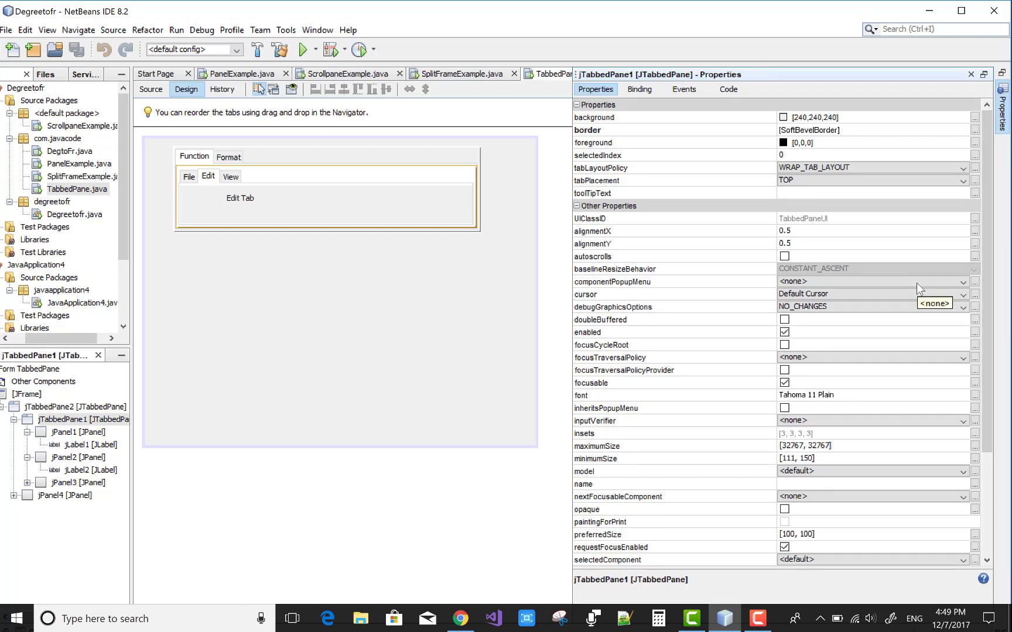
mouse_move(919, 364)
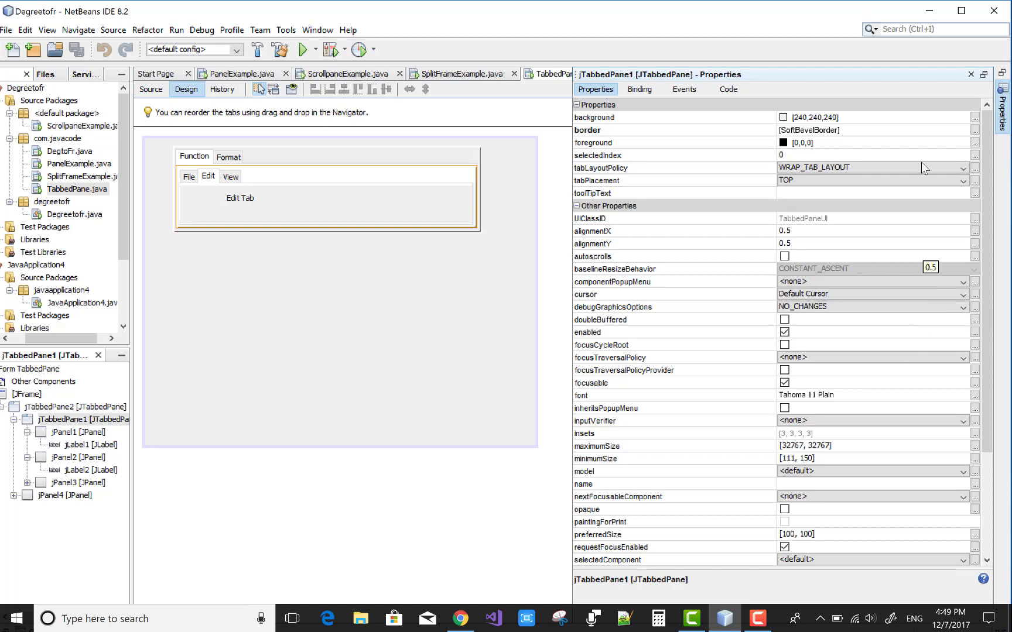
left_click(962, 168)
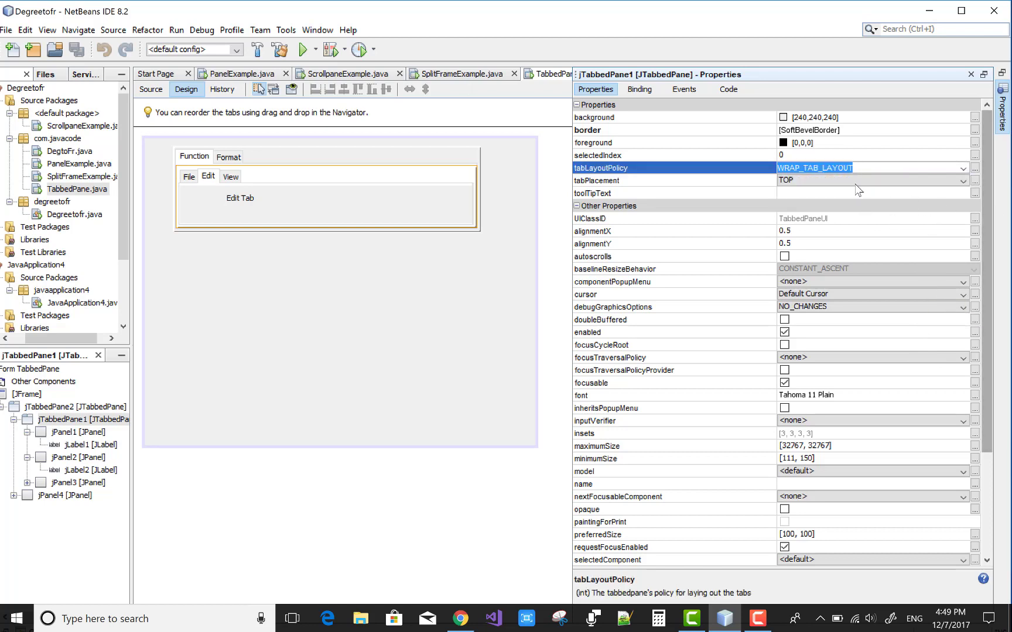
left_click(963, 181)
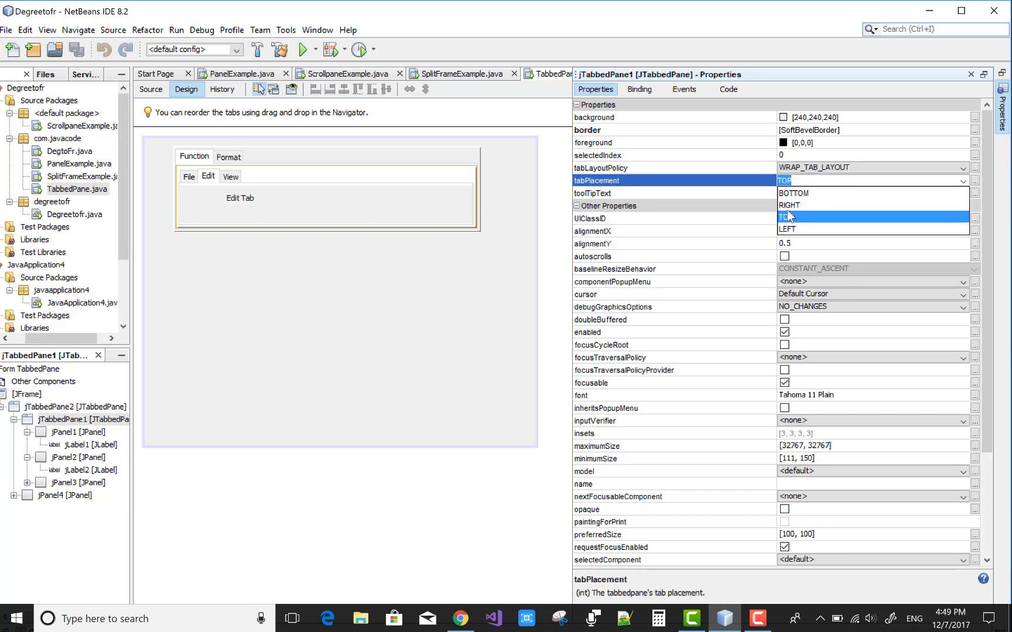
left_click(792, 192)
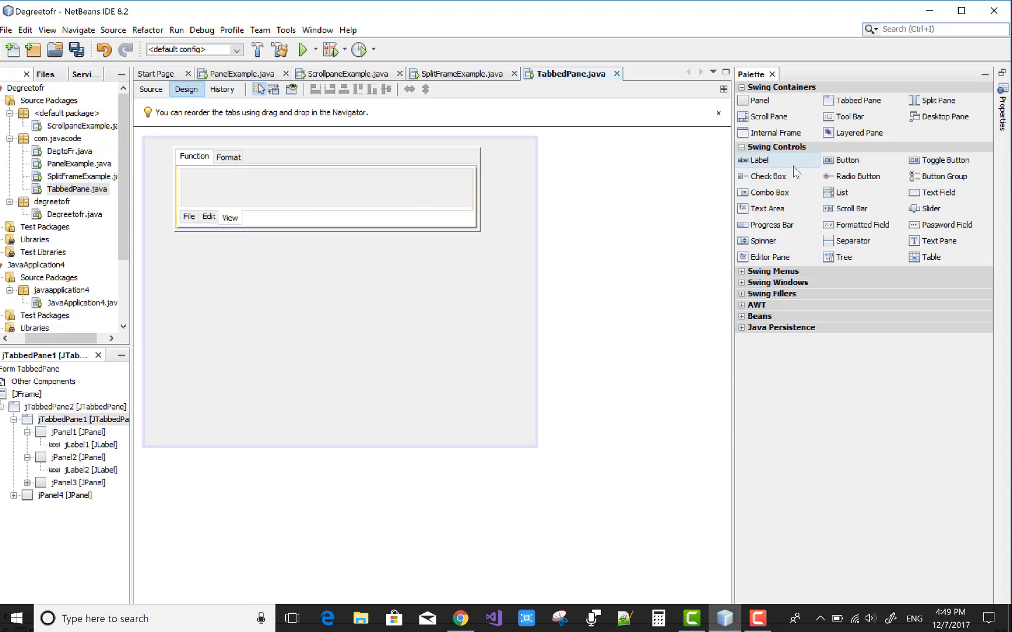
left_click(59, 382)
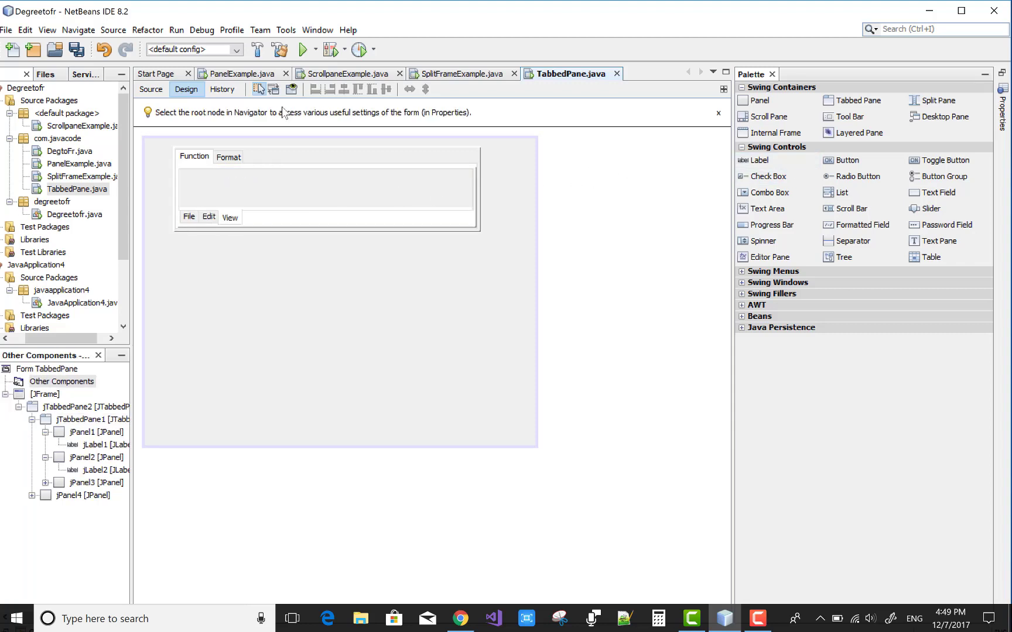